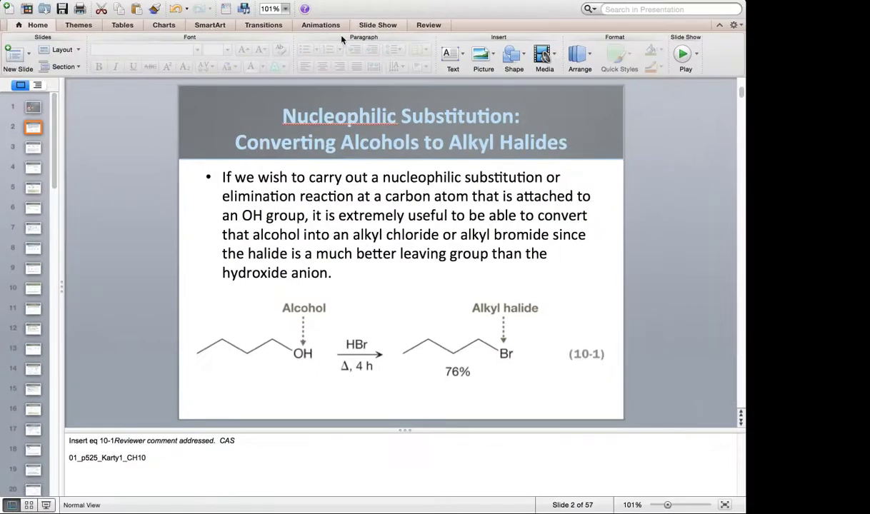
mouse_move(203, 68)
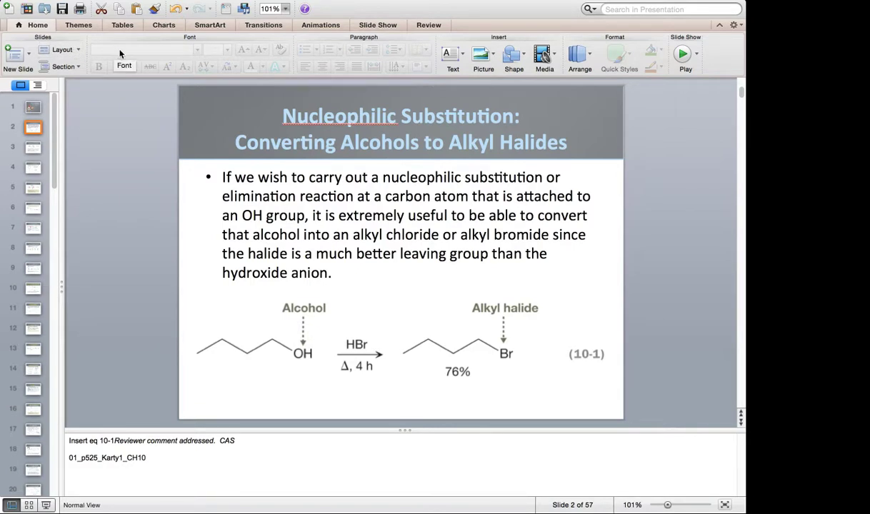
mouse_move(137, 49)
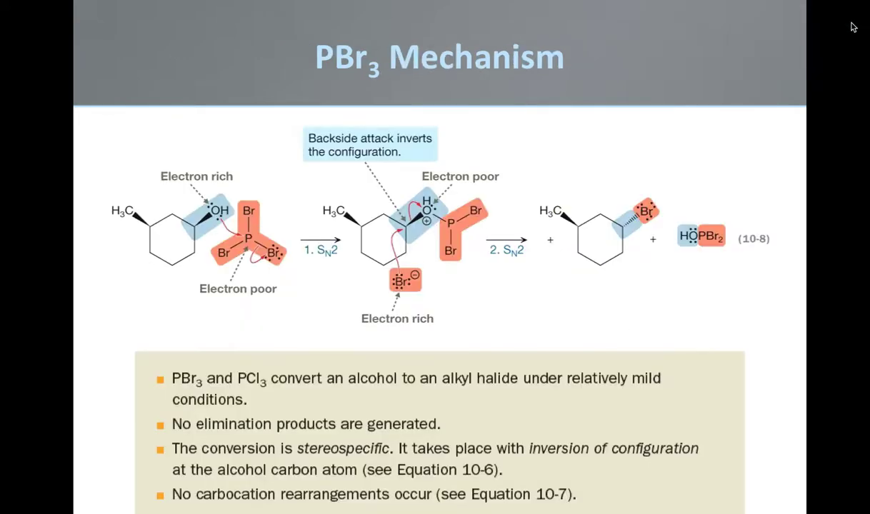
mouse_move(655, 145)
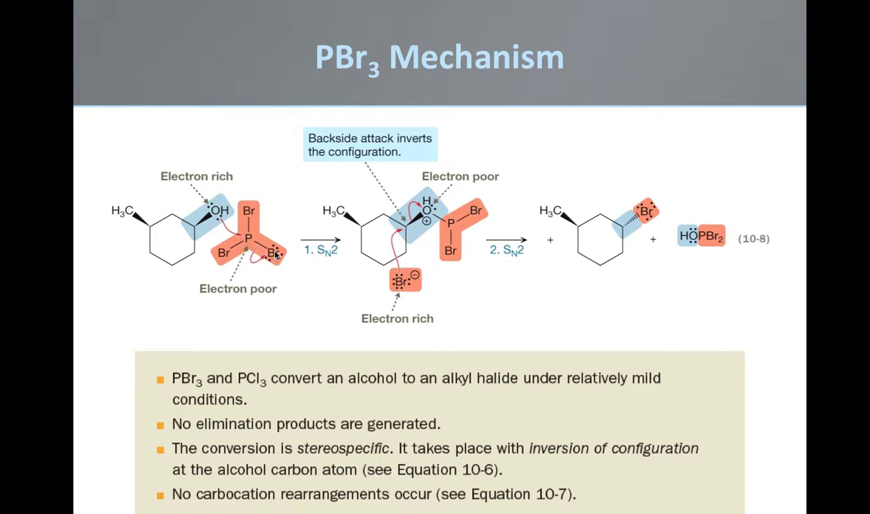
Leave the full-screen slide show and return to editing the PBr3 Mechanism slide.
key("Escape")
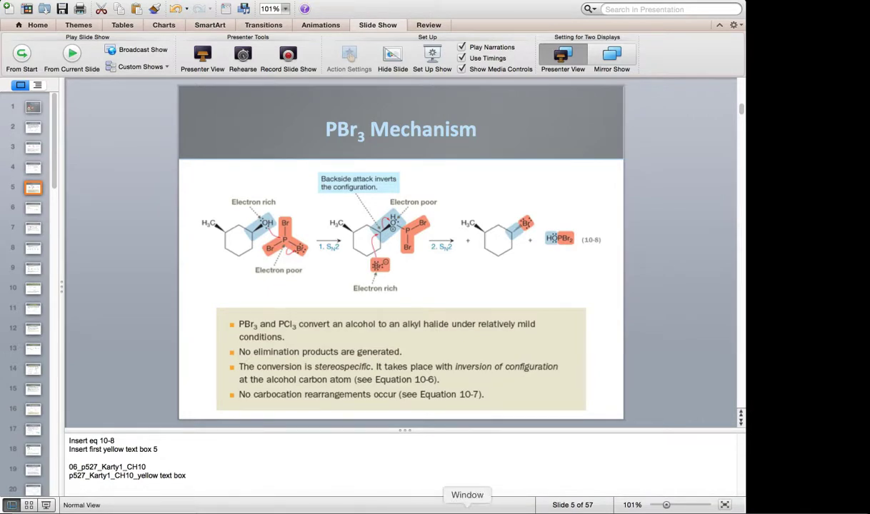
mouse_move(429, 494)
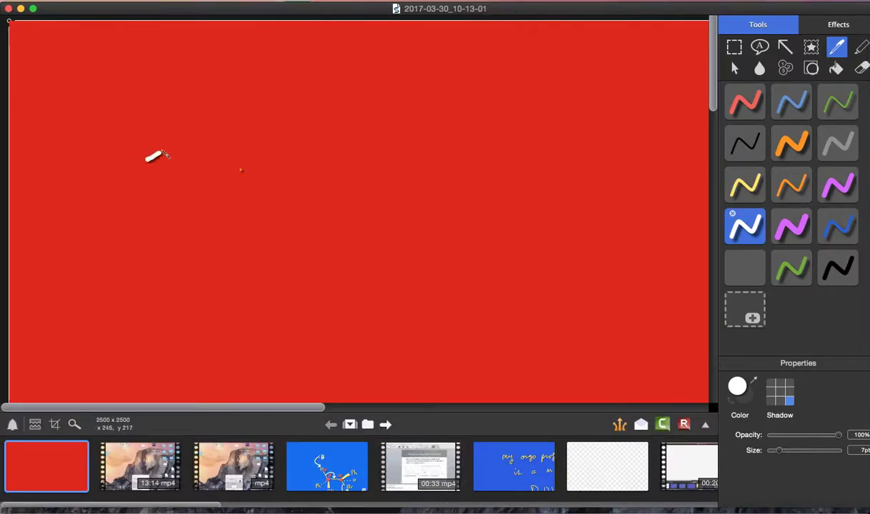
Draw the white cyclohexane ring with wedged methyl, hashed O–H and the bulky group started below.
left_click_drag(146, 156, 227, 163)
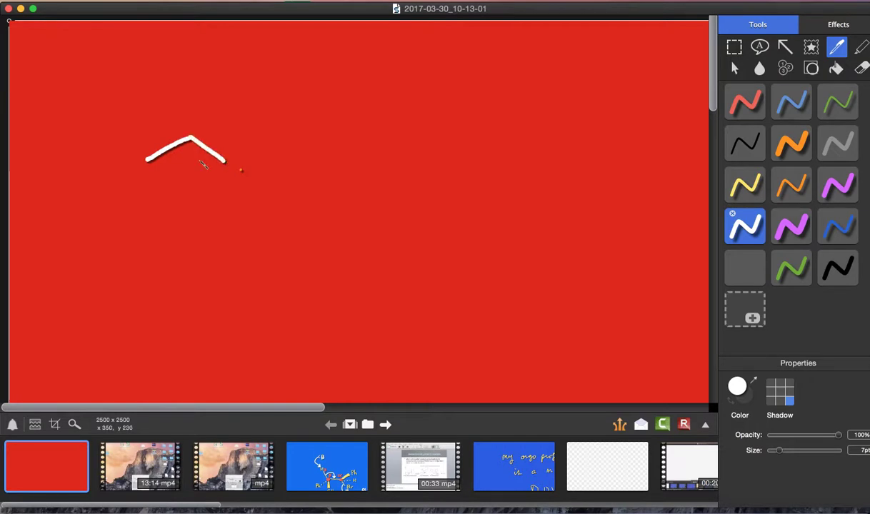
left_click_drag(145, 157, 148, 217)
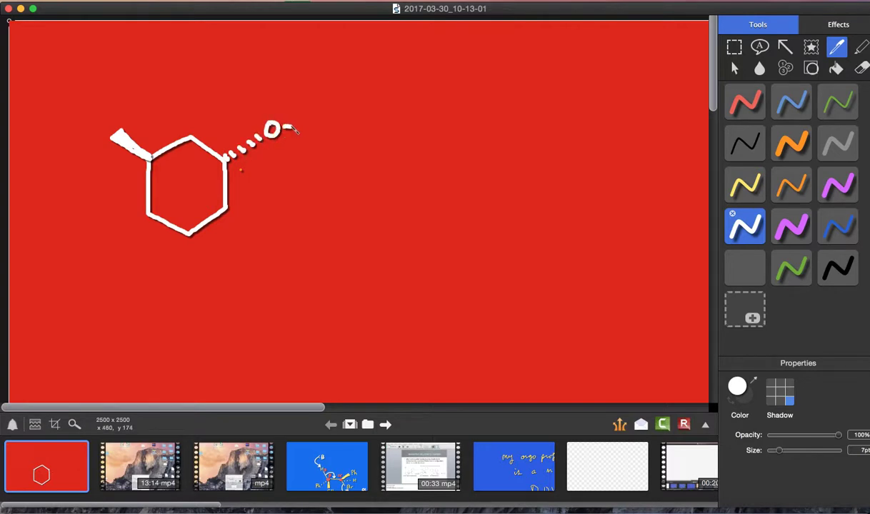
left_click_drag(289, 129, 317, 129)
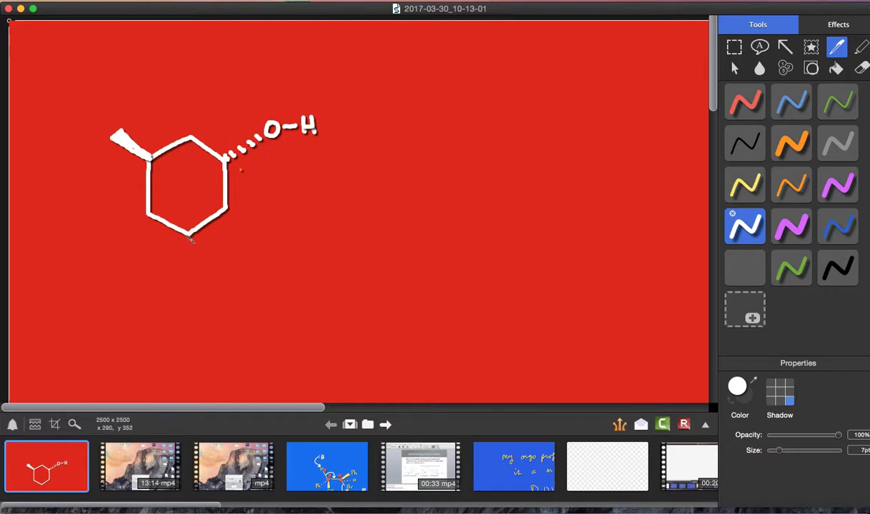
left_click_drag(191, 236, 186, 271)
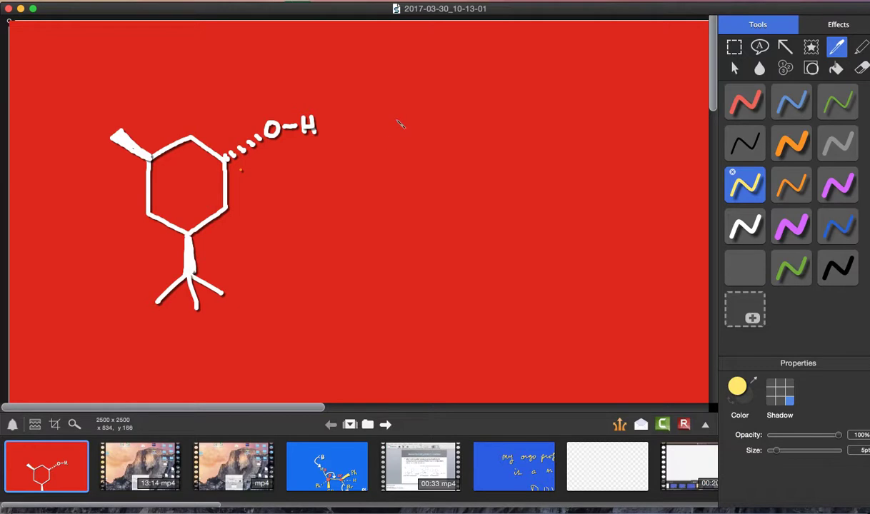
Draw the yellow phosphorus reagent: P with a plain bond, a hashed bond below and another bond.
left_click_drag(399, 122, 413, 143)
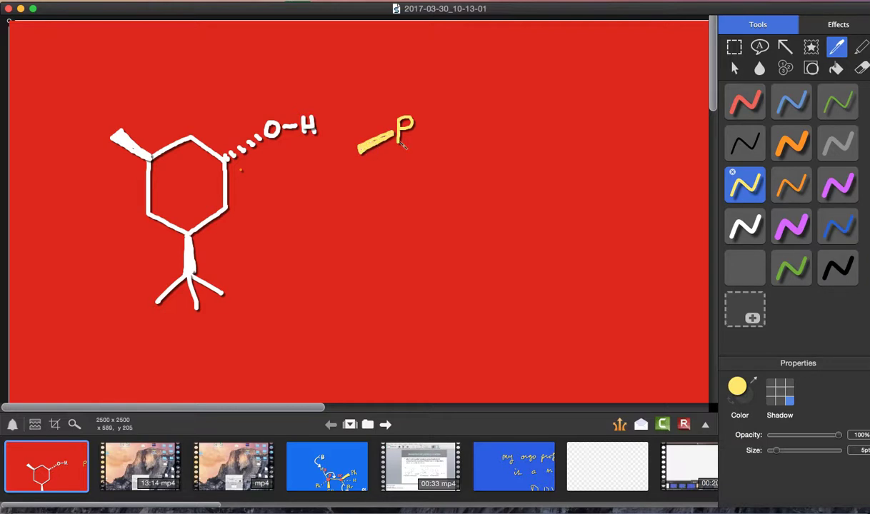
mouse_move(405, 151)
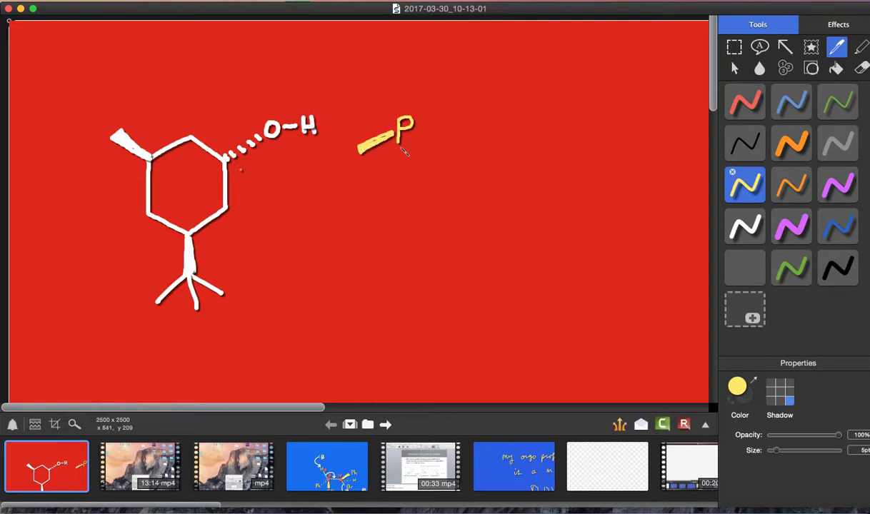
left_click_drag(400, 150, 407, 175)
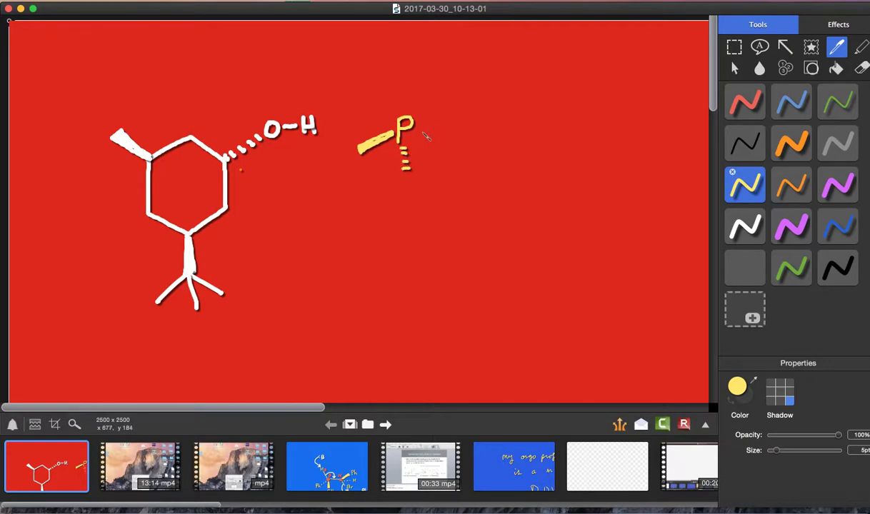
left_click_drag(414, 128, 446, 150)
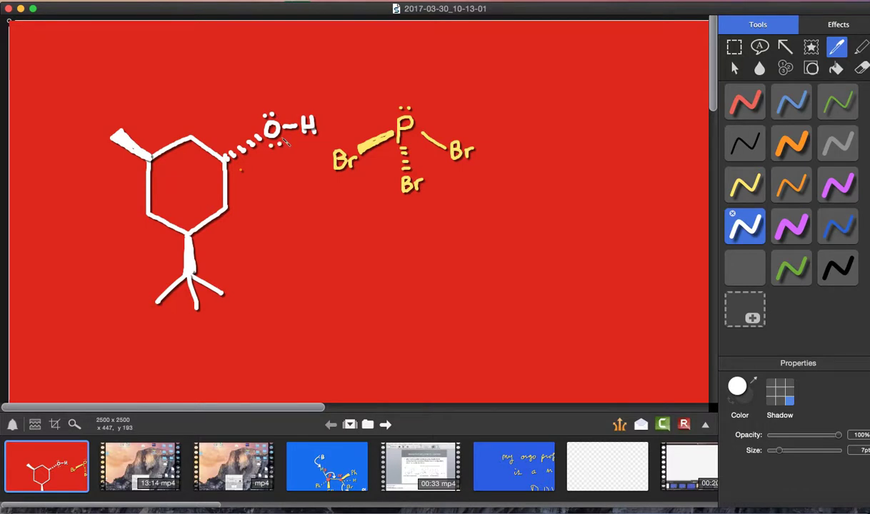
mouse_move(320, 100)
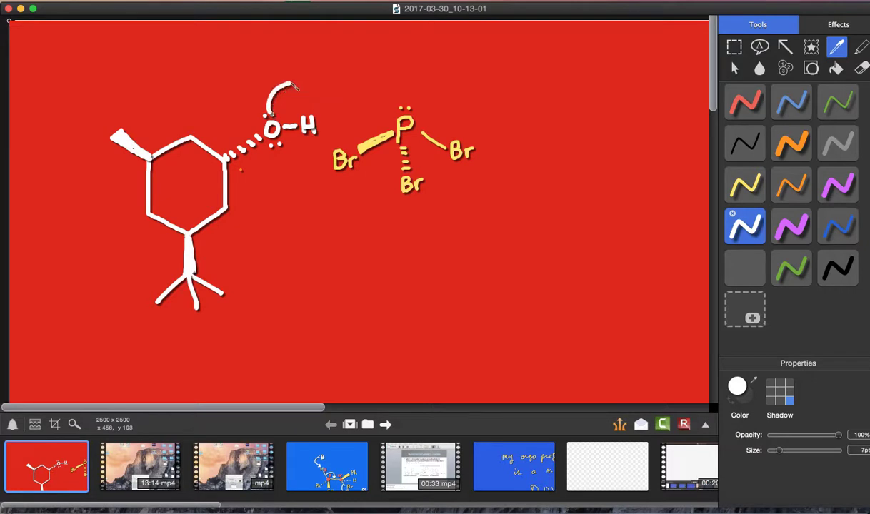
Draw curved arrows from the oxygen lone pair to P and from the P–Br bond onto Br.
left_click_drag(286, 85, 389, 122)
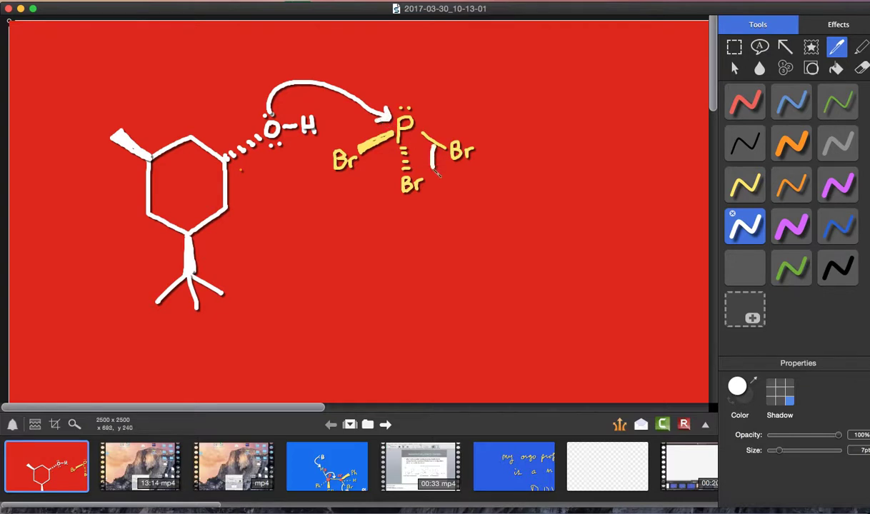
left_click_drag(429, 154, 464, 174)
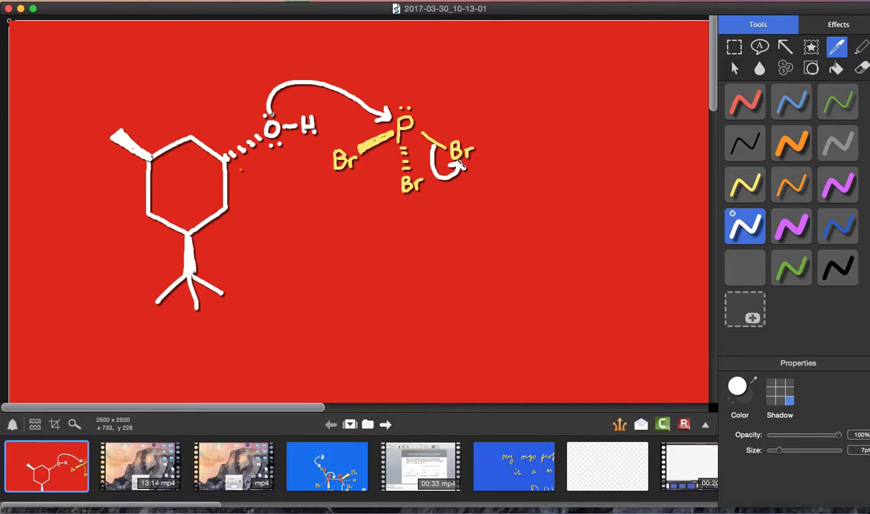
left_click_drag(545, 156, 571, 165)
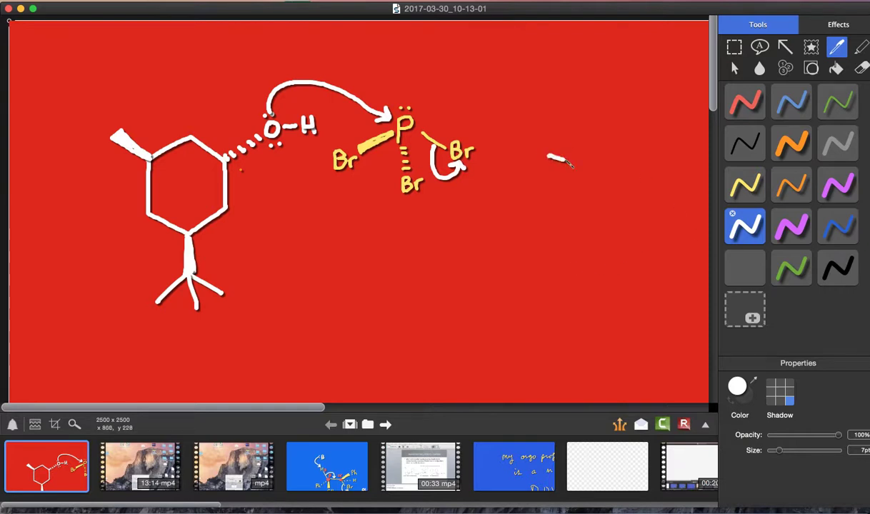
Draw the reaction arrow and handwrite NA/LLG and 'concerted' beneath it.
left_click_drag(549, 158, 646, 168)
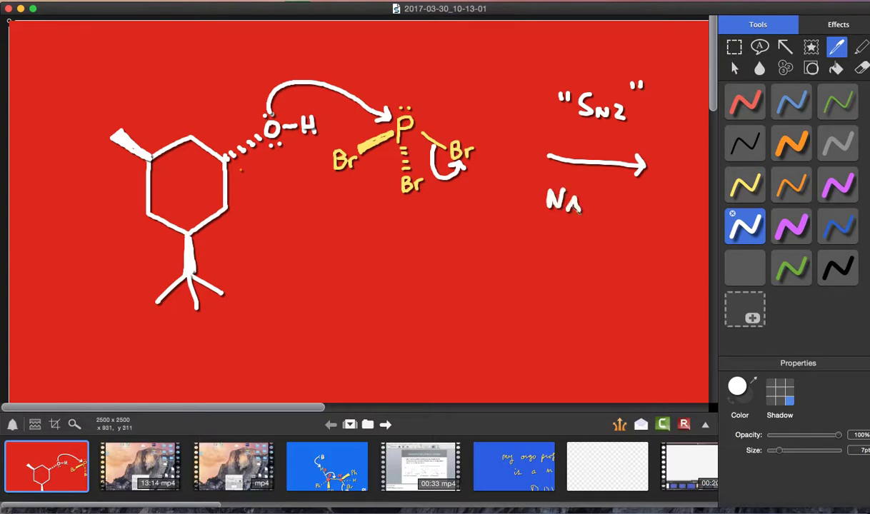
left_click_drag(591, 189, 622, 214)
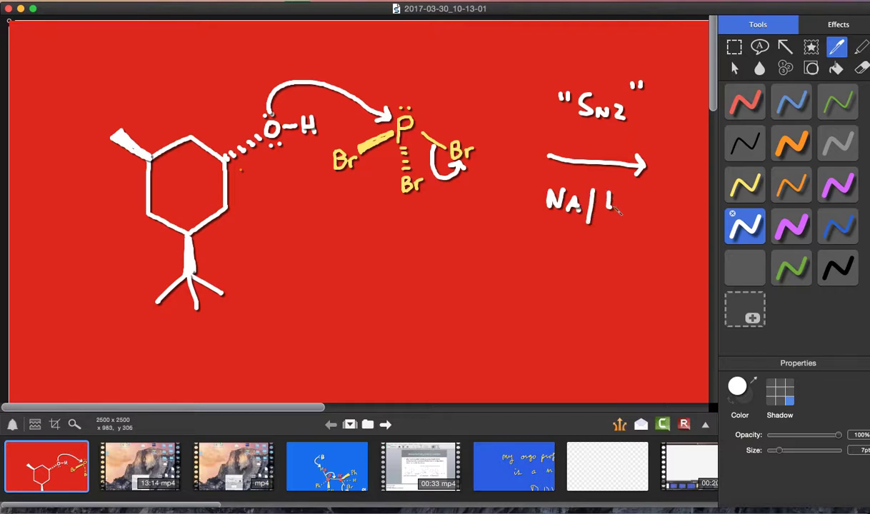
left_click_drag(612, 211, 636, 193)
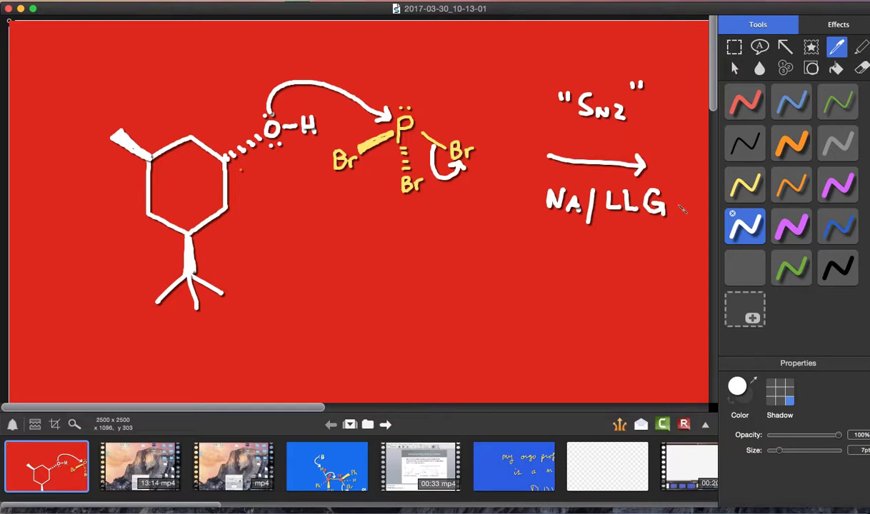
mouse_move(547, 234)
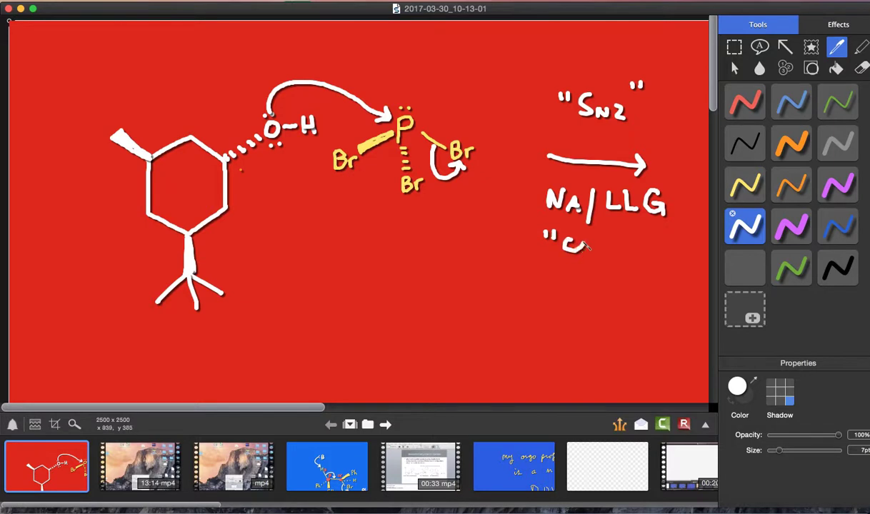
left_click_drag(582, 245, 629, 250)
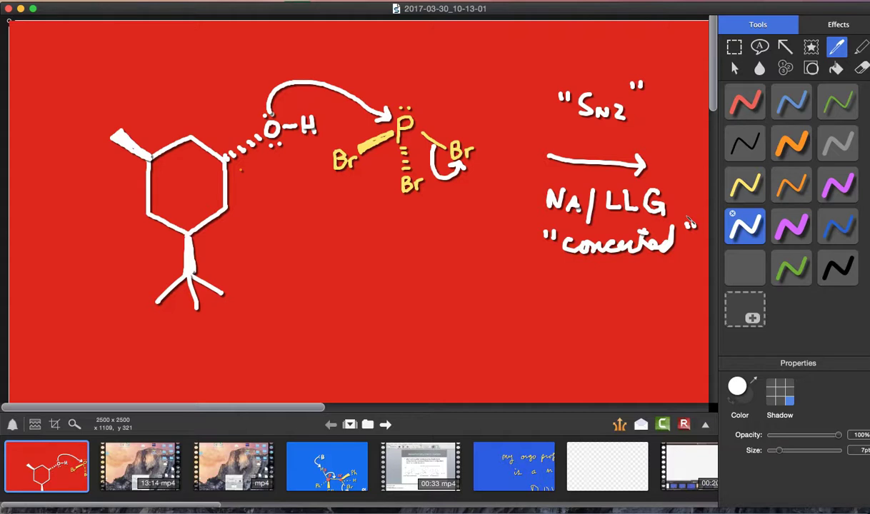
mouse_move(803, 197)
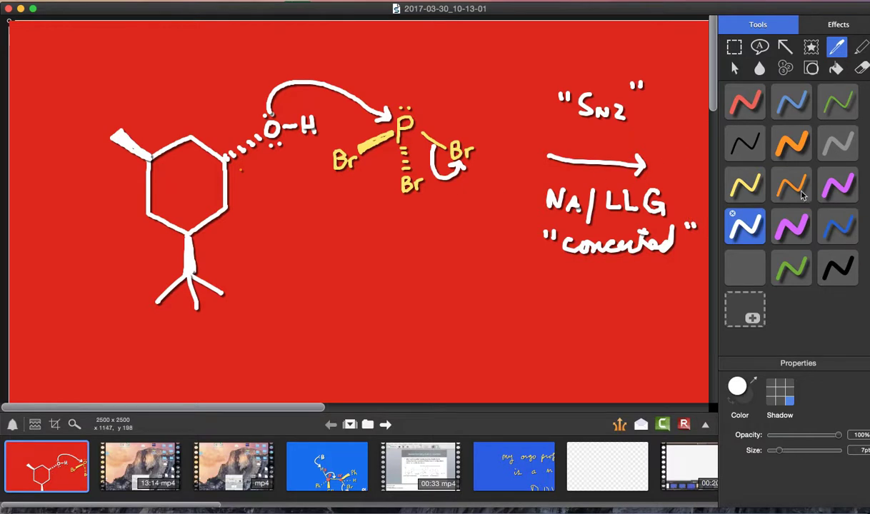
In blue, draw the ring with wedge methyl and tert-butyl and start its oxygen–PBr2 group.
left_click(837, 226)
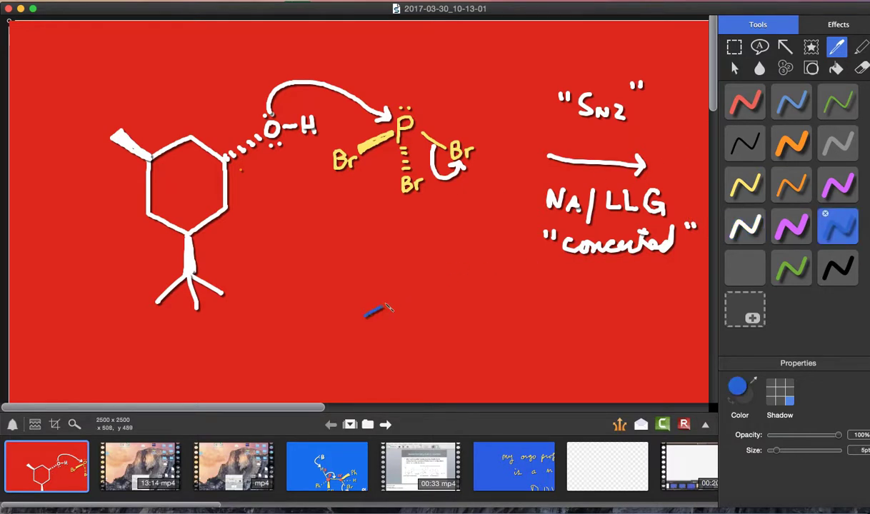
left_click_drag(369, 311, 417, 317)
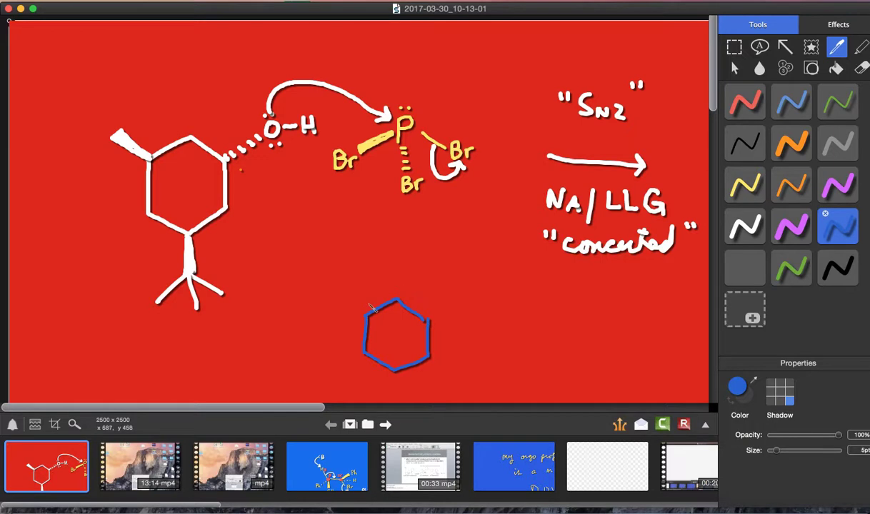
left_click_drag(369, 311, 350, 288)
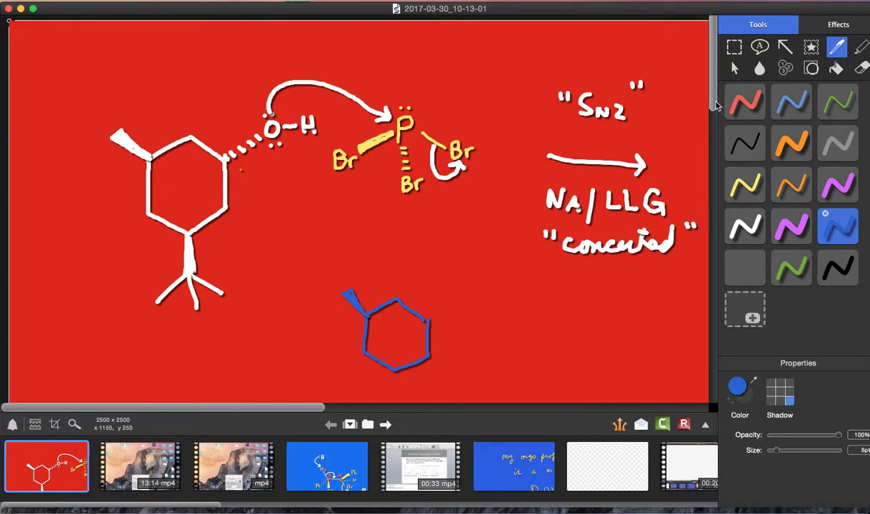
scroll("down", 3)
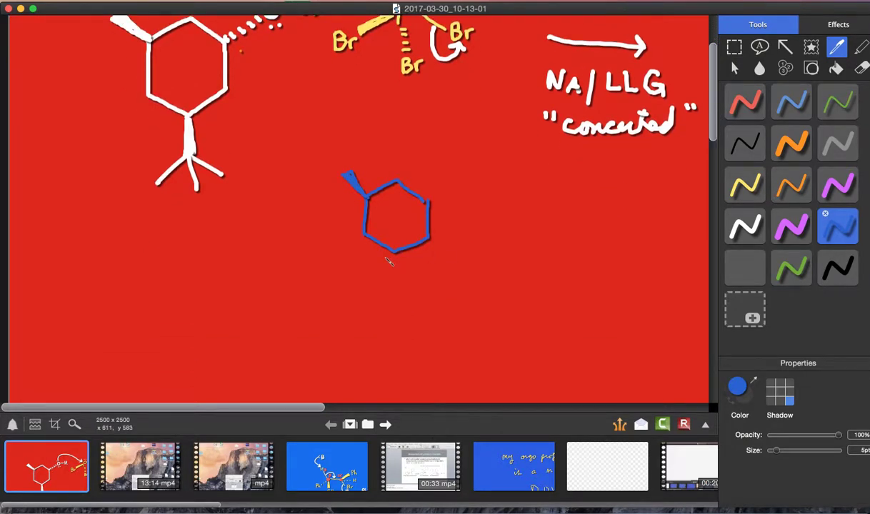
left_click_drag(400, 250, 392, 284)
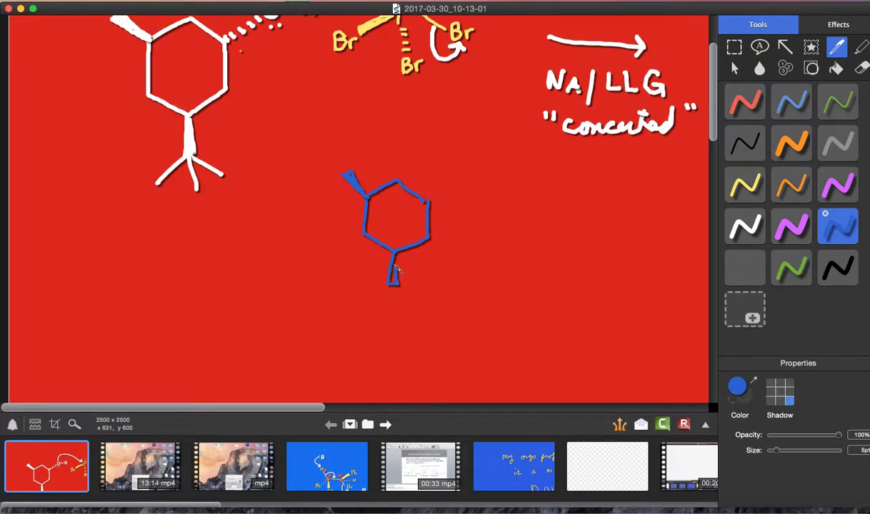
left_click_drag(398, 270, 363, 303)
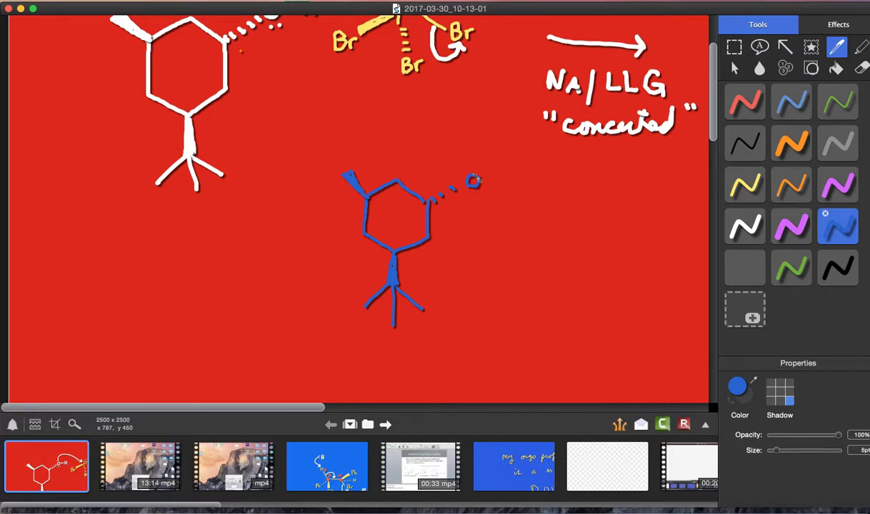
left_click_drag(488, 183, 529, 189)
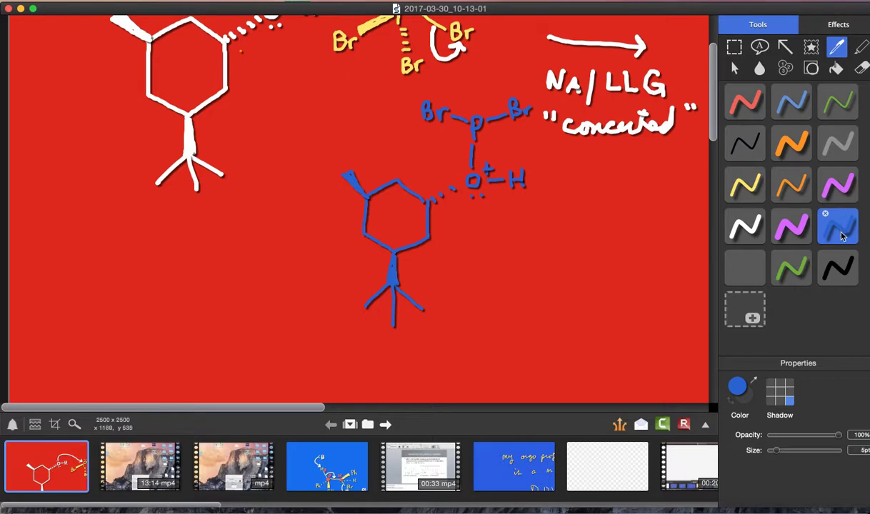
In pink, write the bromide ion Br with lone pairs and negative charge below the ring.
left_click(837, 184)
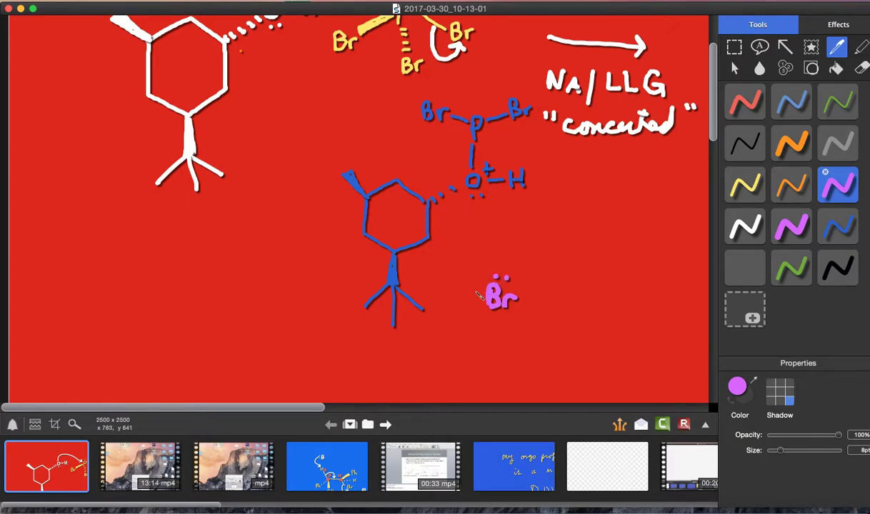
left_click_drag(477, 288, 477, 307)
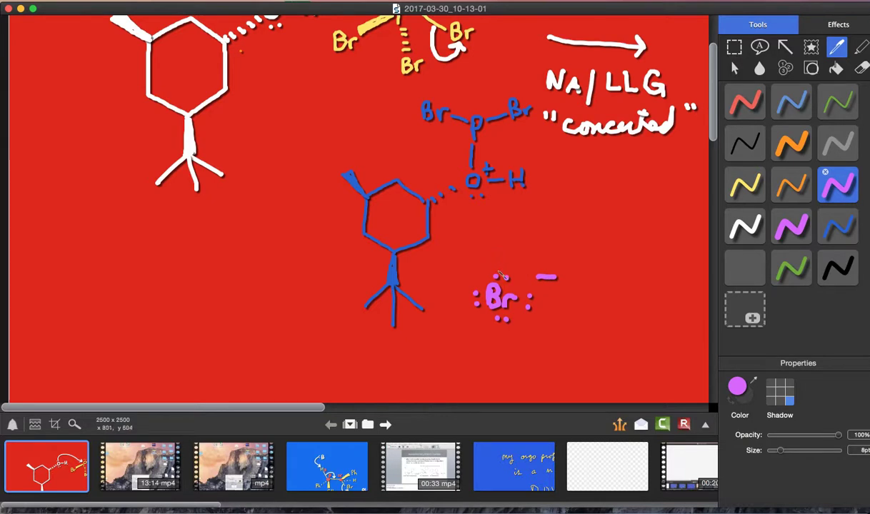
left_click_drag(440, 214, 503, 279)
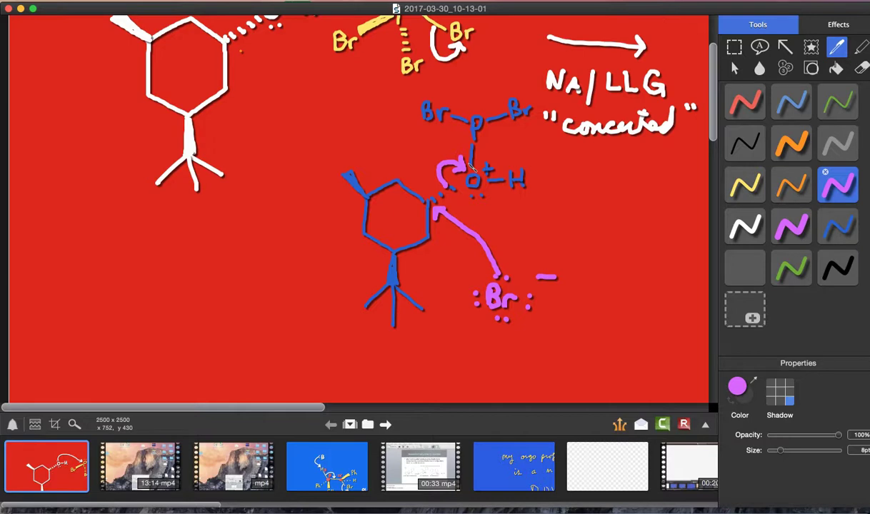
mouse_move(718, 94)
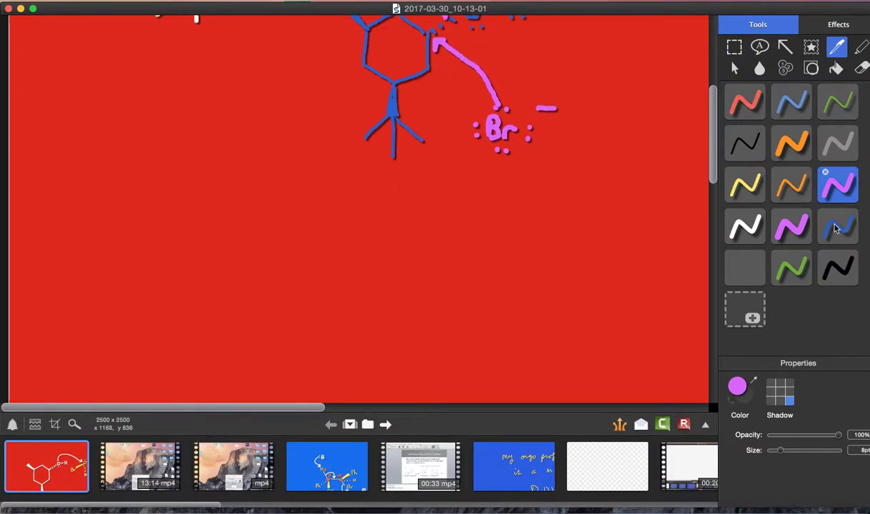
In yellow, draw the product cyclohexane ring and add the dashed Br.
left_click(745, 186)
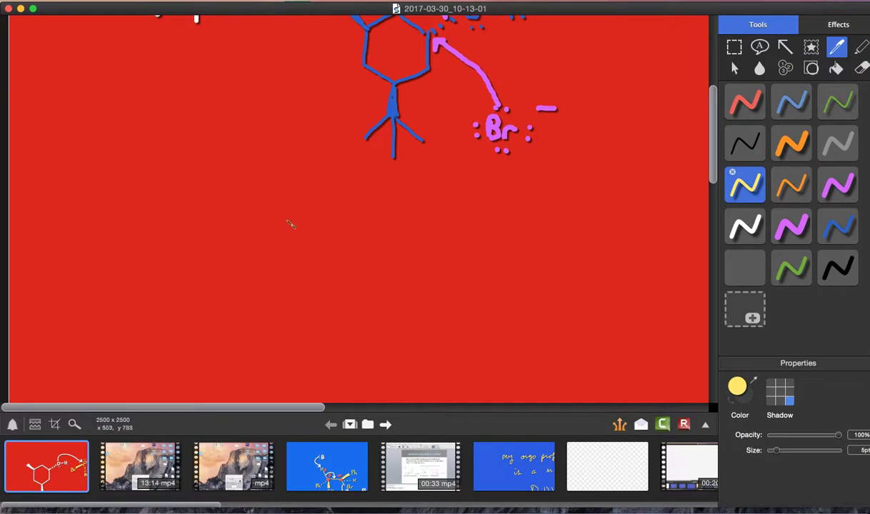
left_click_drag(316, 257, 386, 269)
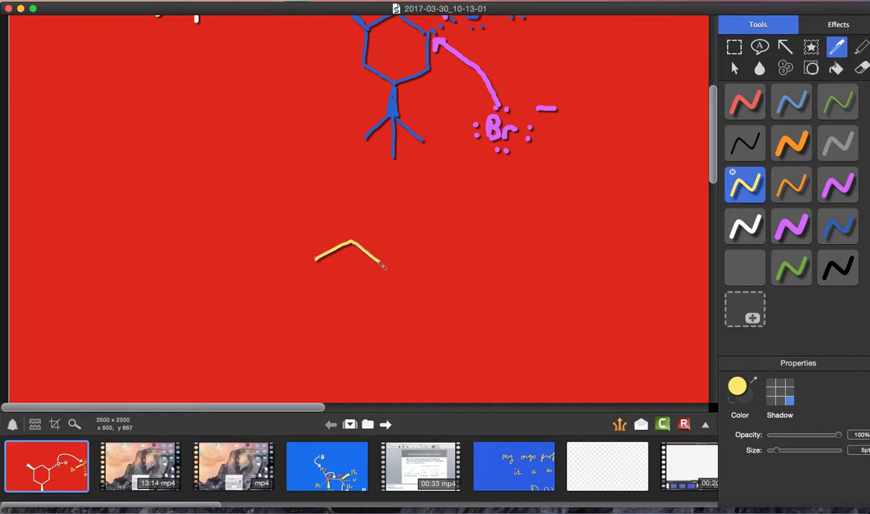
left_click_drag(371, 254, 313, 307)
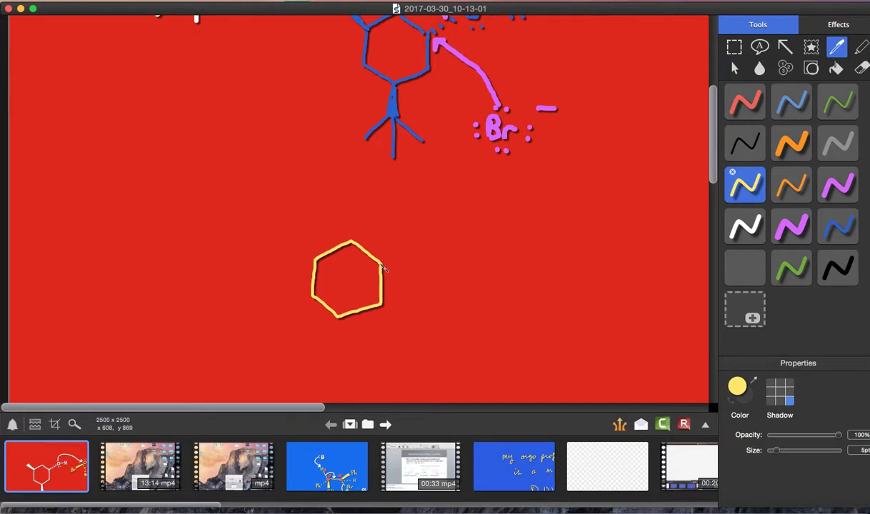
left_click_drag(383, 269, 422, 248)
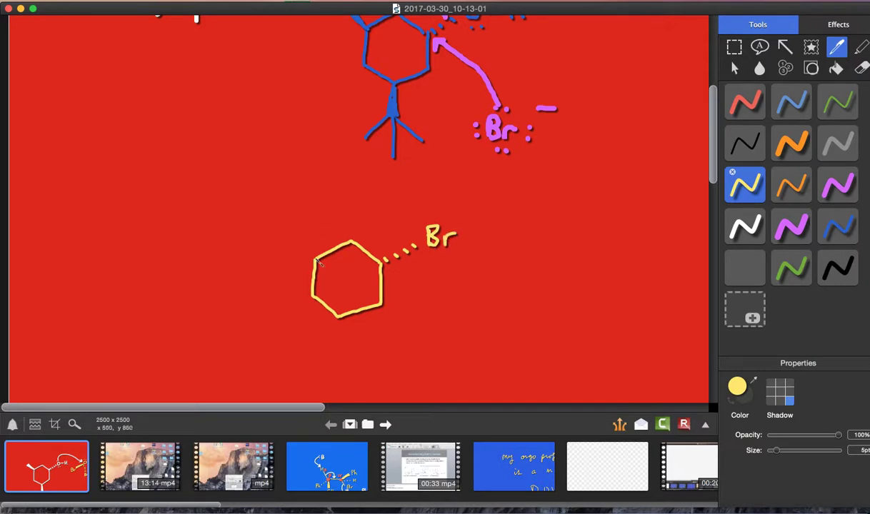
mouse_move(717, 167)
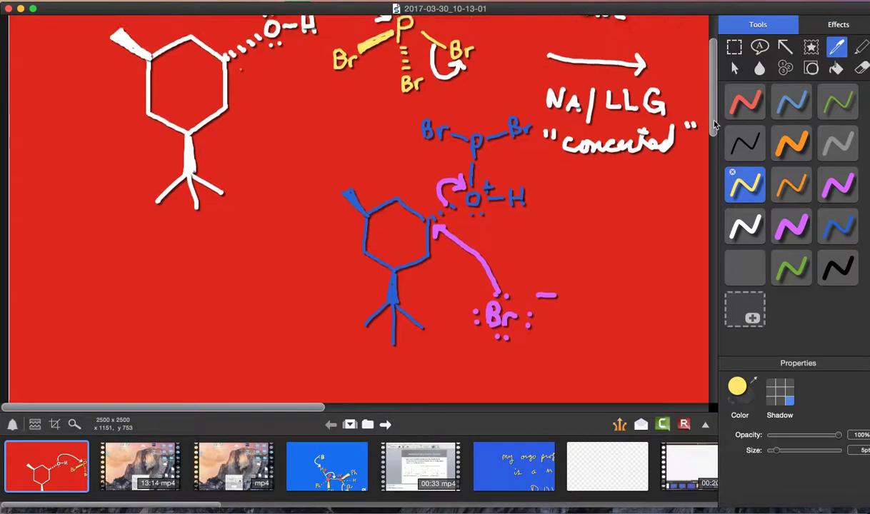
scroll("down", 3)
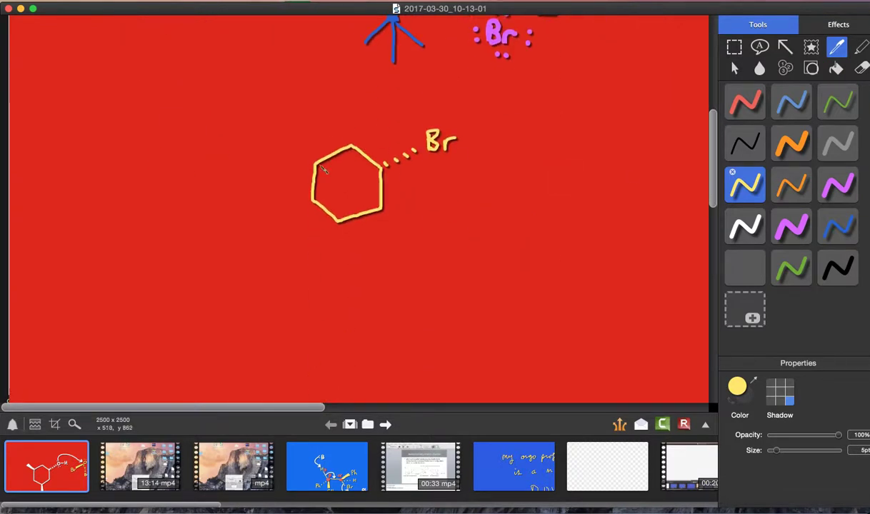
Add the wedge methyl and tert-butyl to the product and box it as the answer.
left_click_drag(326, 169, 280, 138)
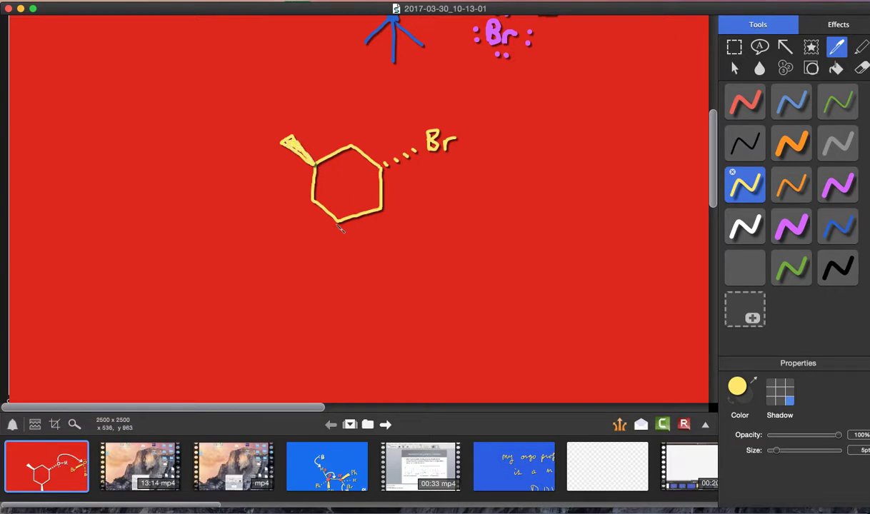
left_click_drag(340, 217, 331, 258)
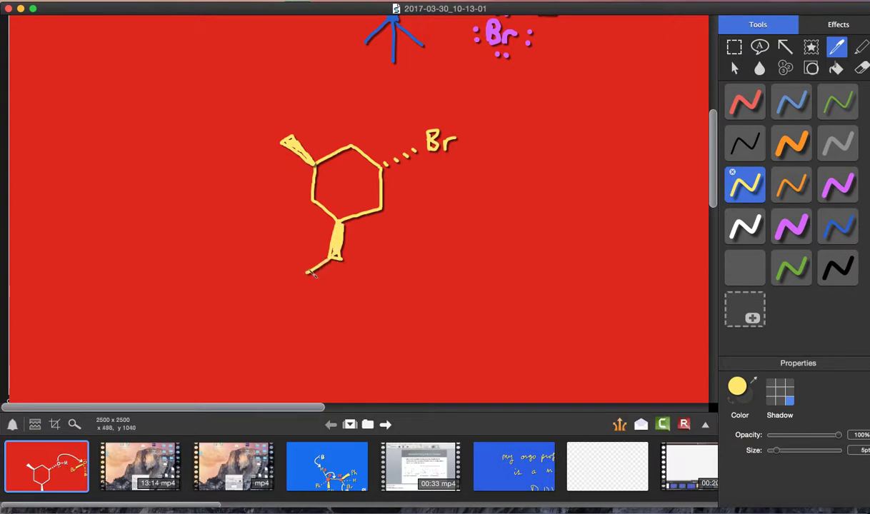
left_click_drag(307, 272, 360, 274)
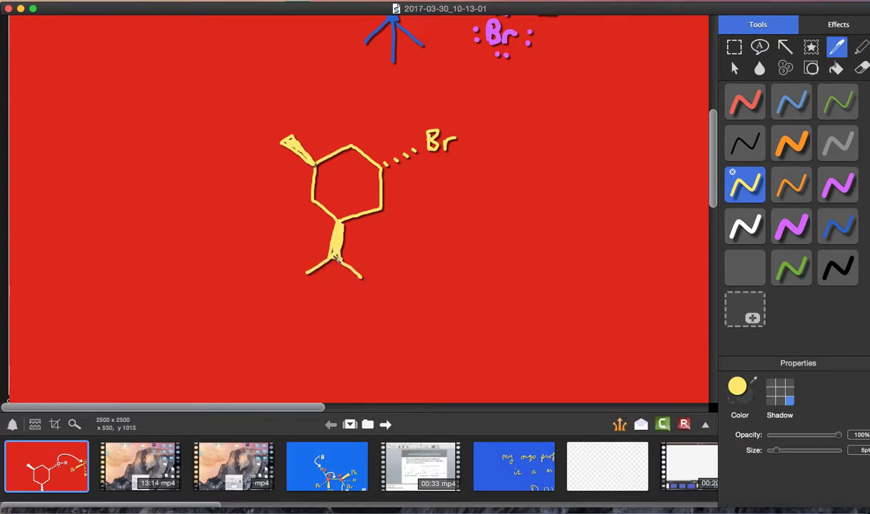
left_click_drag(236, 86, 225, 207)
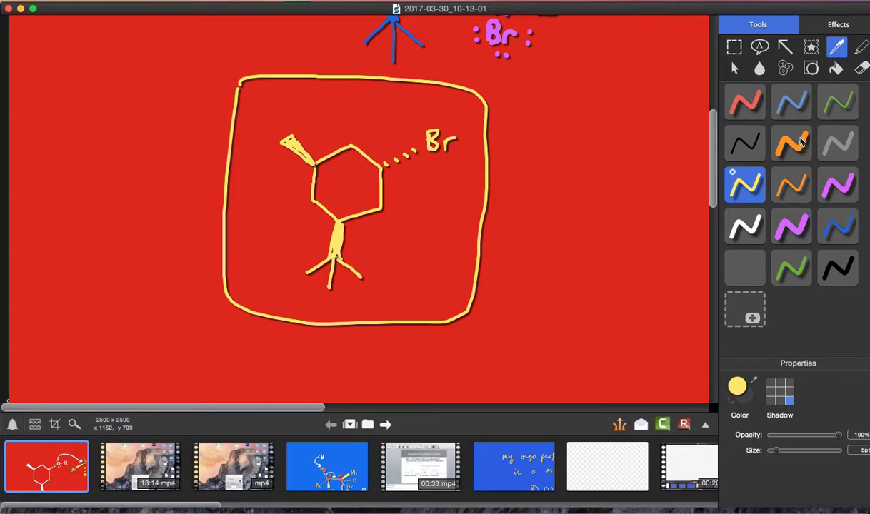
In orange, draw the Br–P(Br)–OH byproduct with P bonded toward OH and two bromines.
left_click(792, 143)
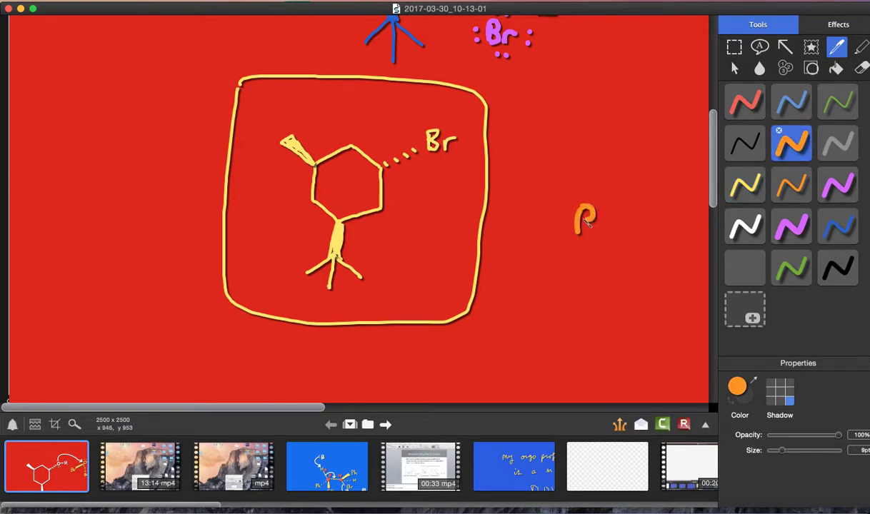
left_click_drag(586, 222, 629, 240)
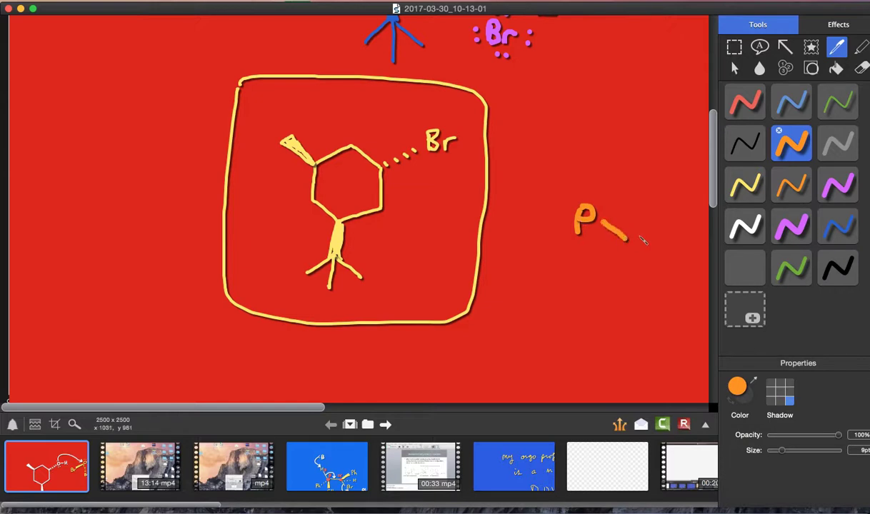
left_click_drag(626, 236, 660, 246)
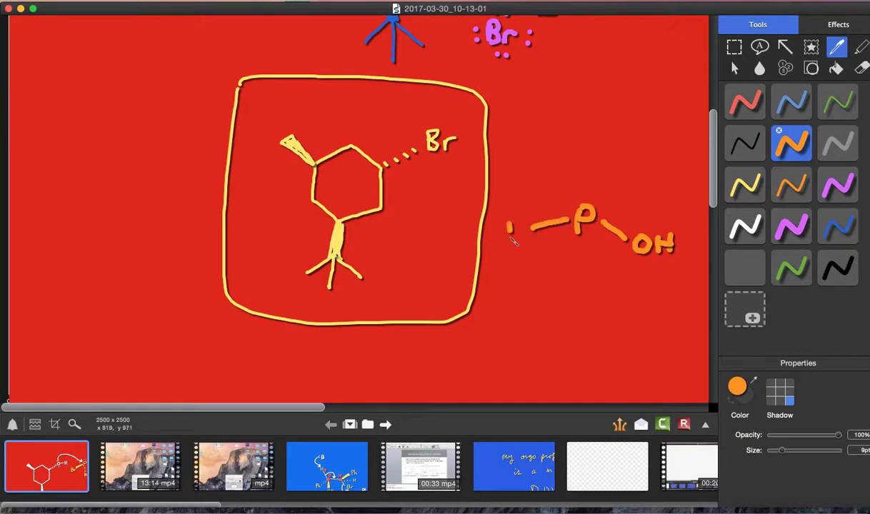
left_click_drag(508, 229, 528, 235)
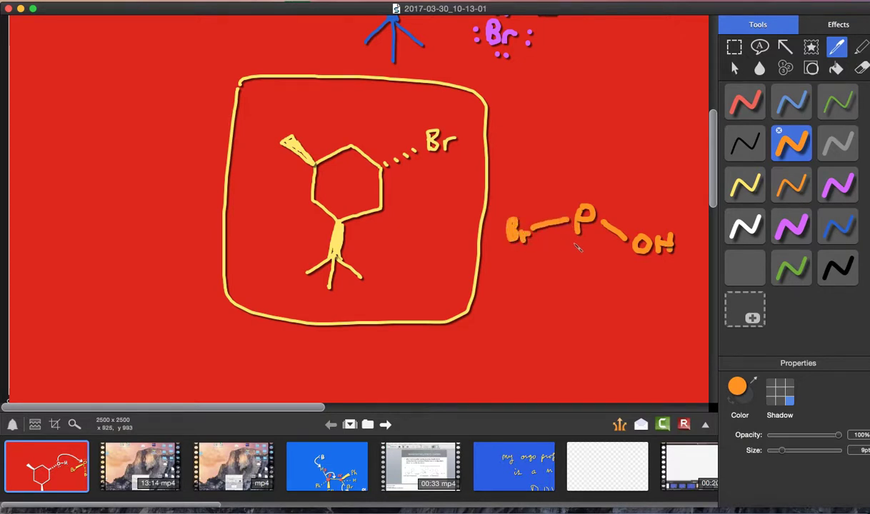
left_click_drag(571, 250, 571, 295)
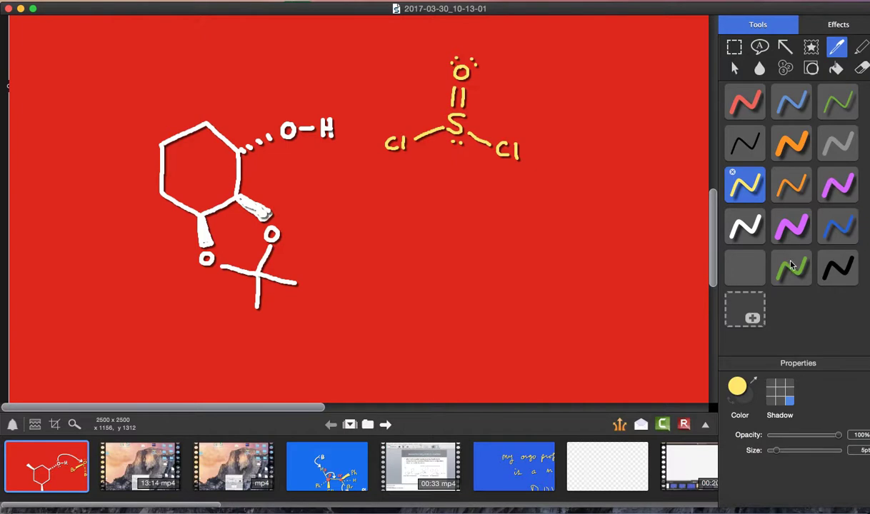
In green, start the pyridine ring with its N at the bottom beside the thionyl chloride.
left_click(791, 267)
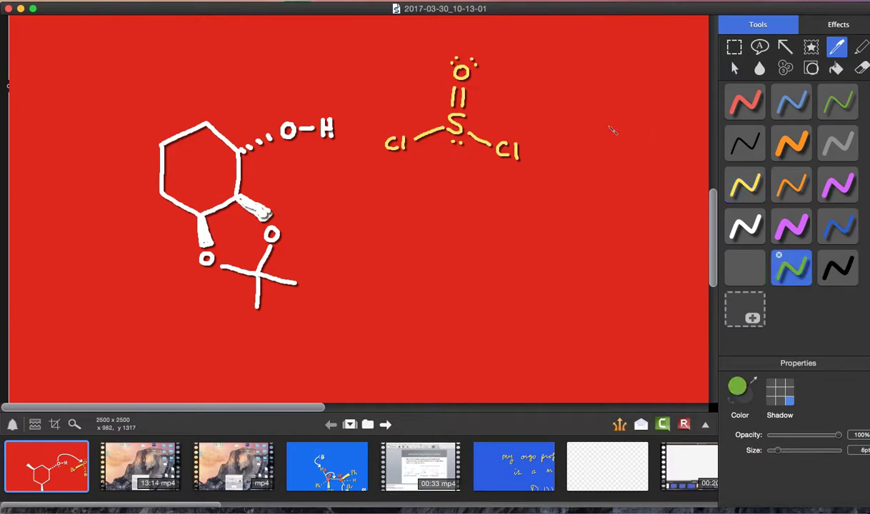
mouse_move(611, 131)
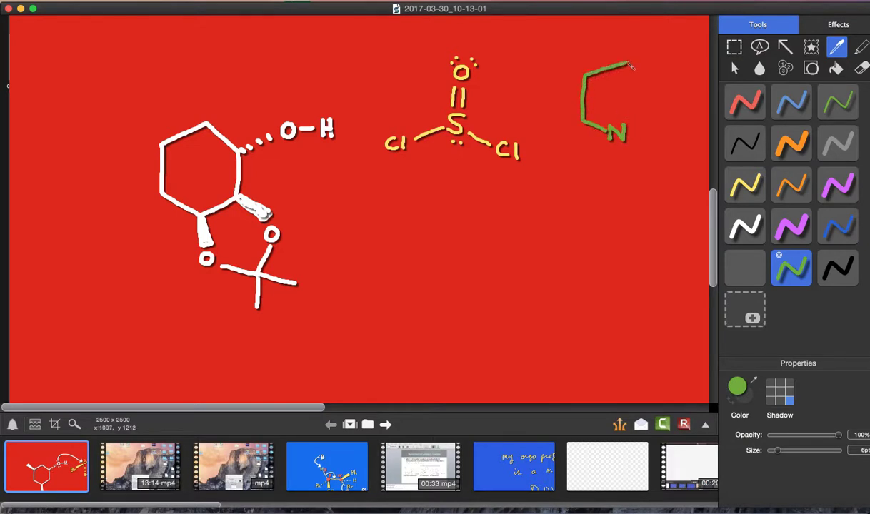
left_click_drag(629, 68, 661, 126)
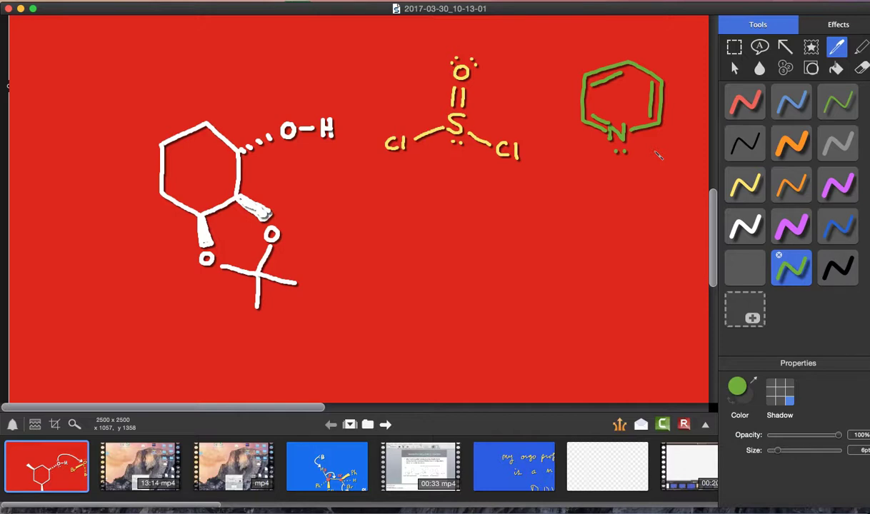
left_click(746, 226)
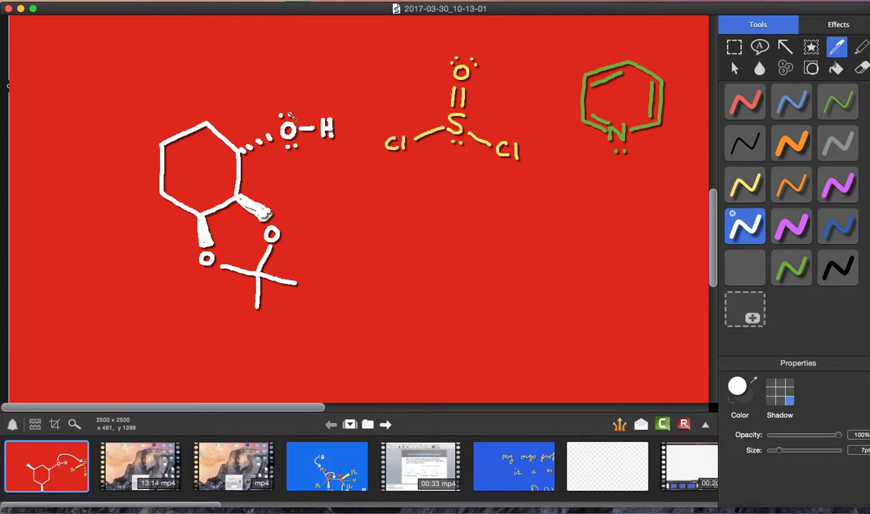
left_click_drag(292, 126, 403, 100)
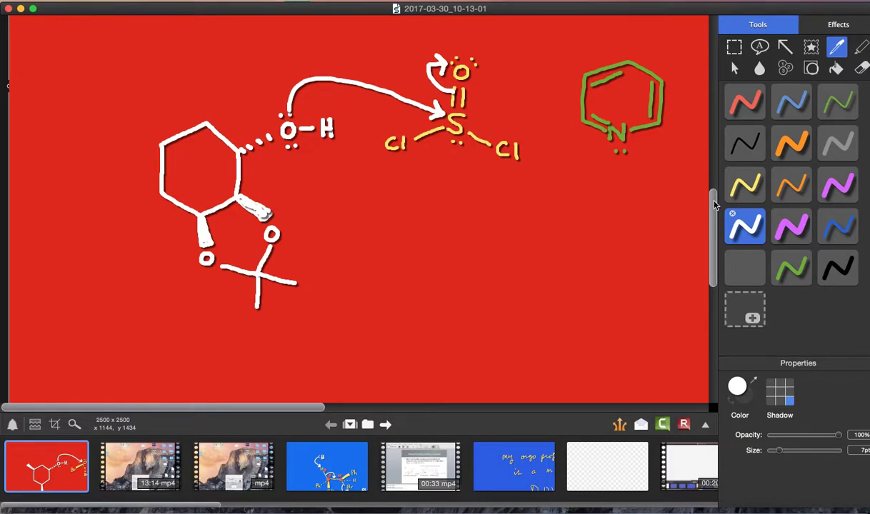
scroll("down", 3)
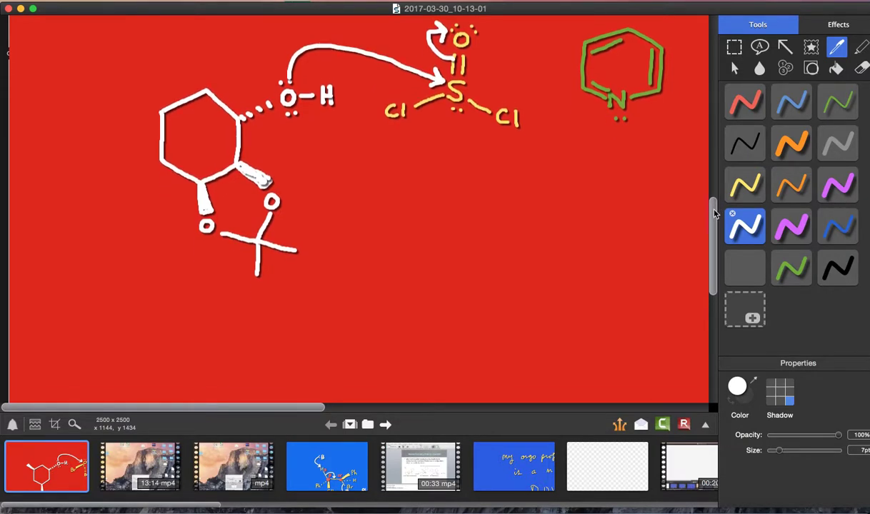
Label the arrow NA and draw the six-membered ring with its wedge bond and acetonide oxygens.
scroll("down", 3)
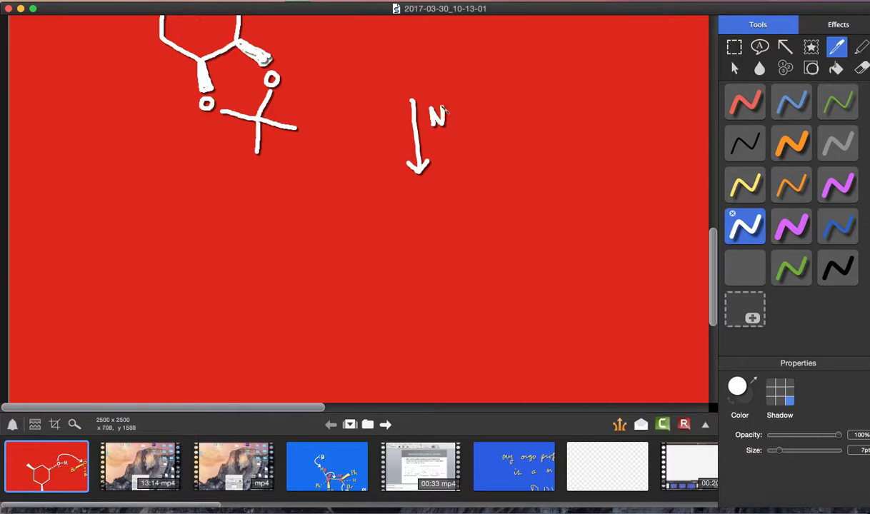
left_click_drag(440, 107, 455, 126)
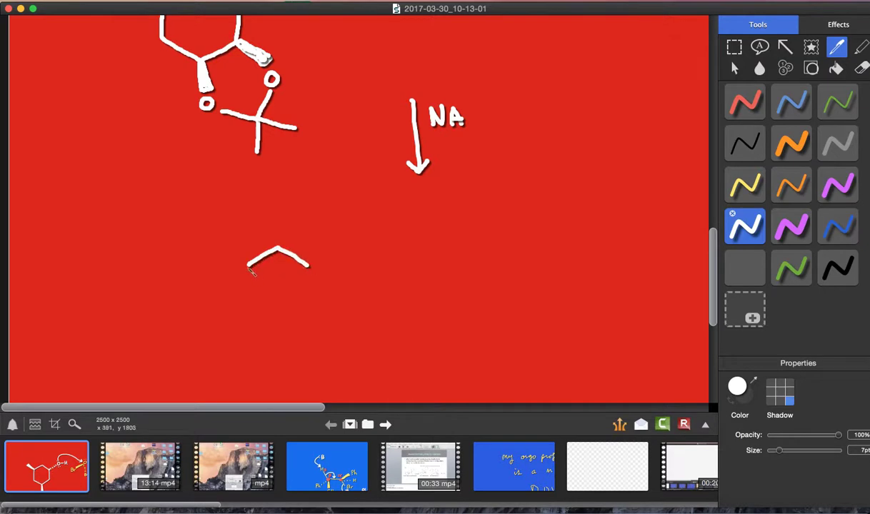
left_click_drag(250, 270, 292, 313)
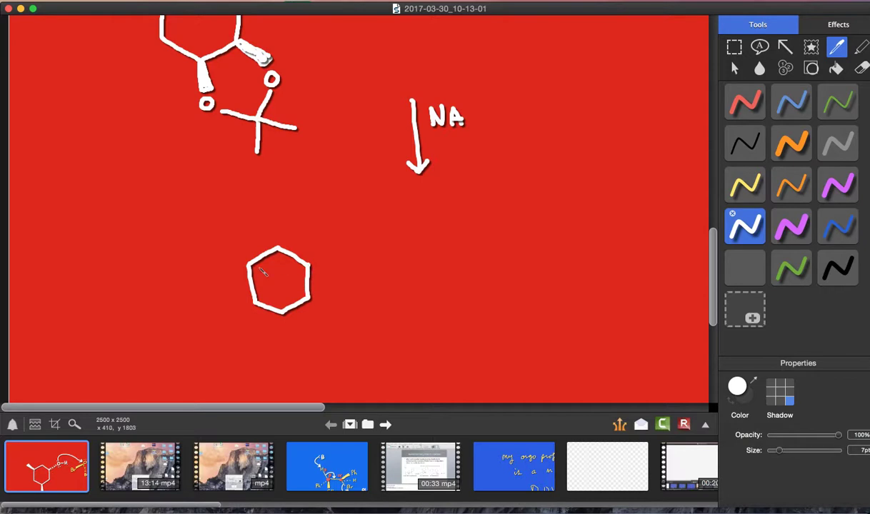
mouse_move(286, 317)
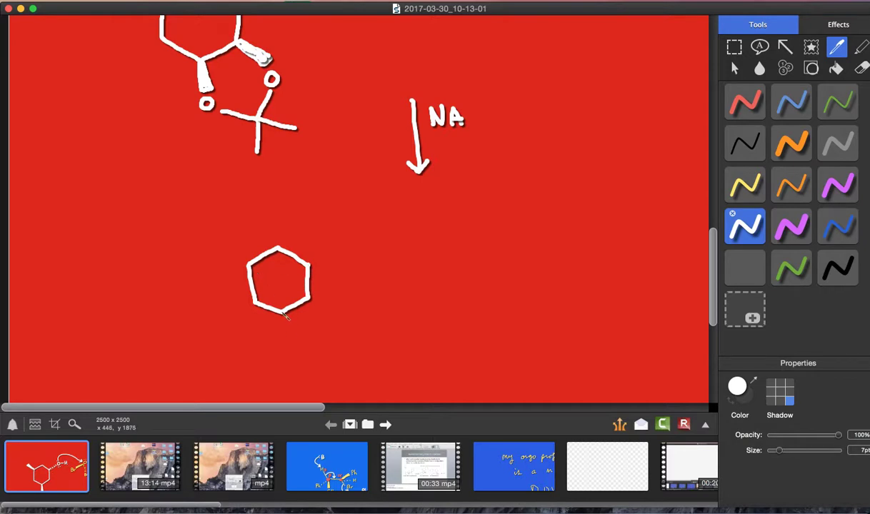
left_click_drag(283, 312, 283, 347)
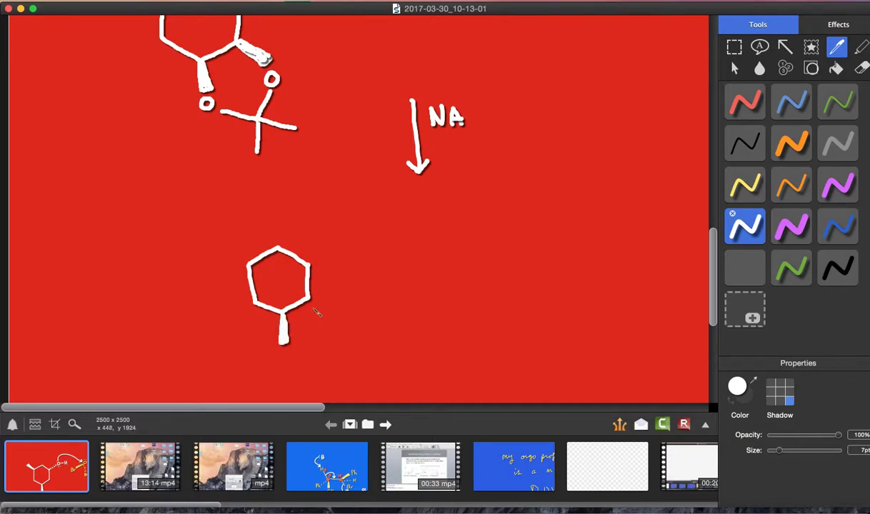
left_click_drag(307, 308, 336, 317)
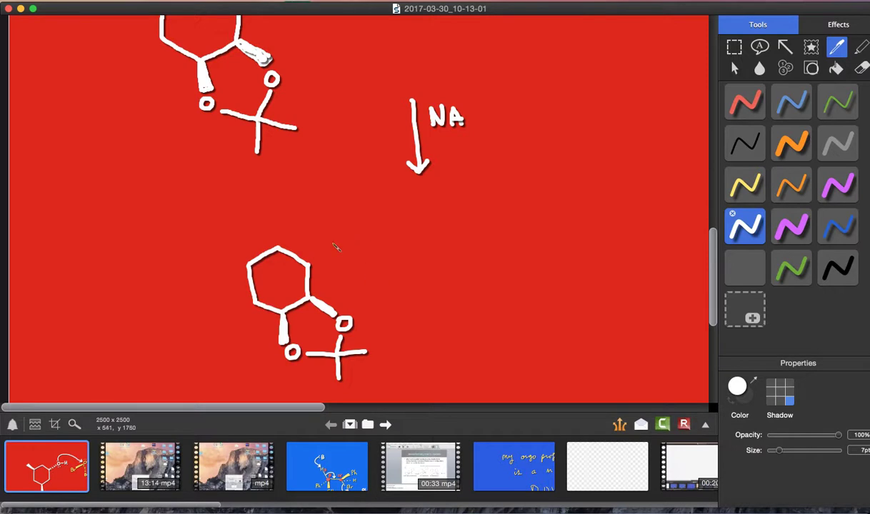
mouse_move(321, 259)
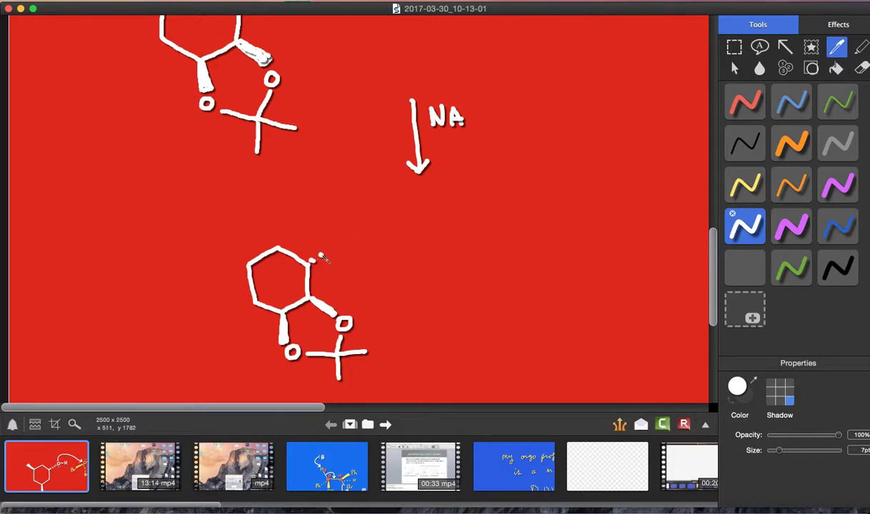
Add the hashed bond to oxygen, the sulfur with its O⁻ below, and a chlorine on sulfur.
left_click_drag(318, 260, 364, 243)
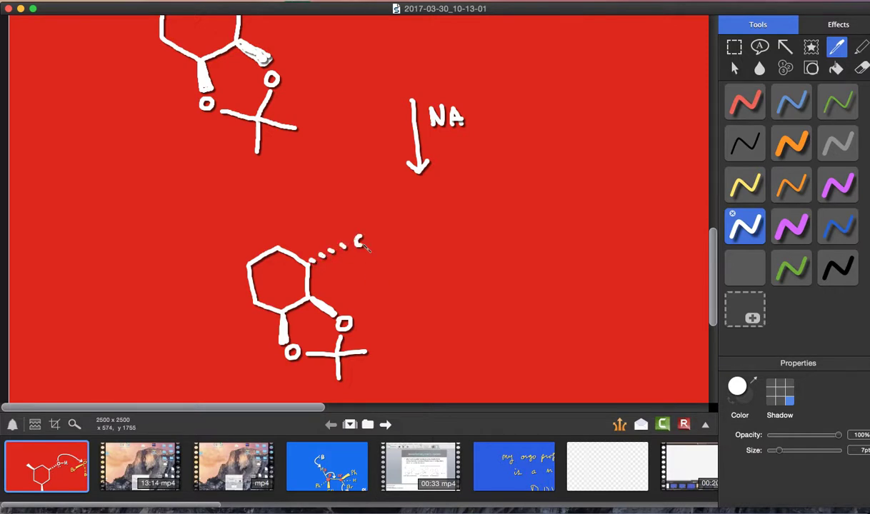
left_click_drag(364, 246, 360, 208)
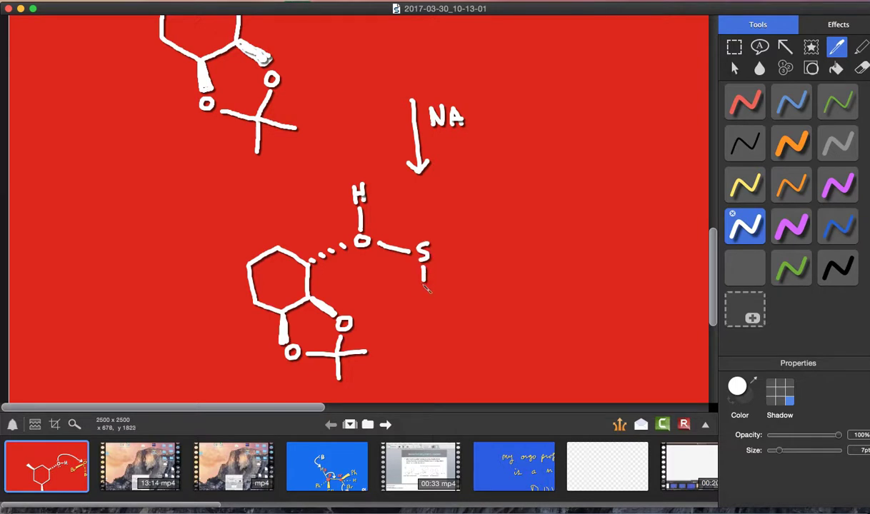
left_click_drag(426, 289, 427, 307)
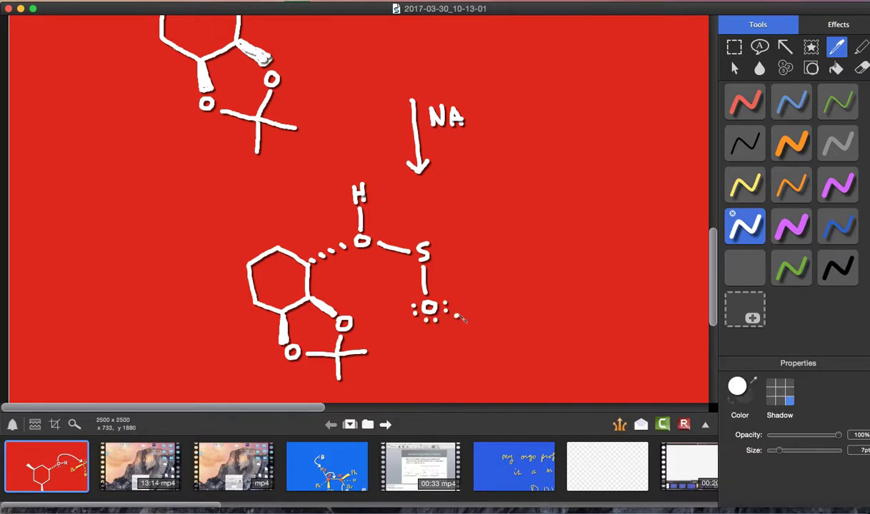
left_click_drag(429, 251, 479, 244)
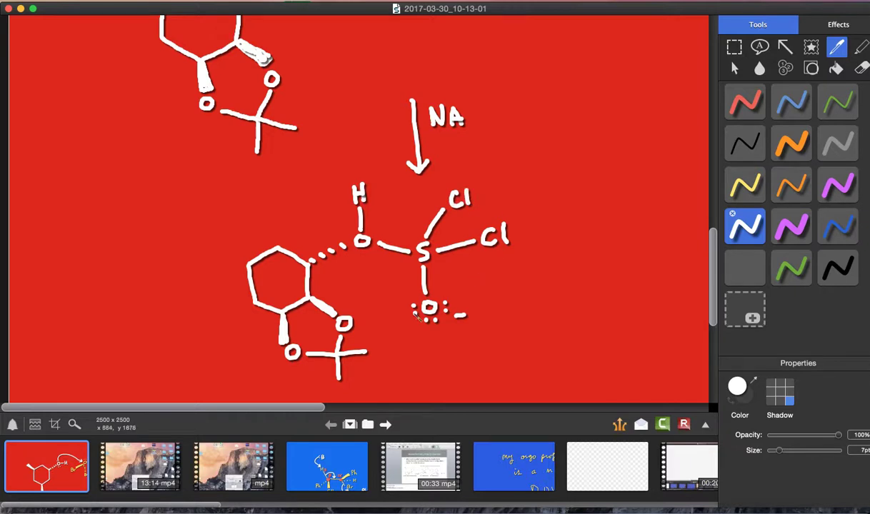
Draw curved arrows reforming S=O and expelling chloride, then a down arrow labelled LLG.
left_click_drag(422, 278, 407, 314)
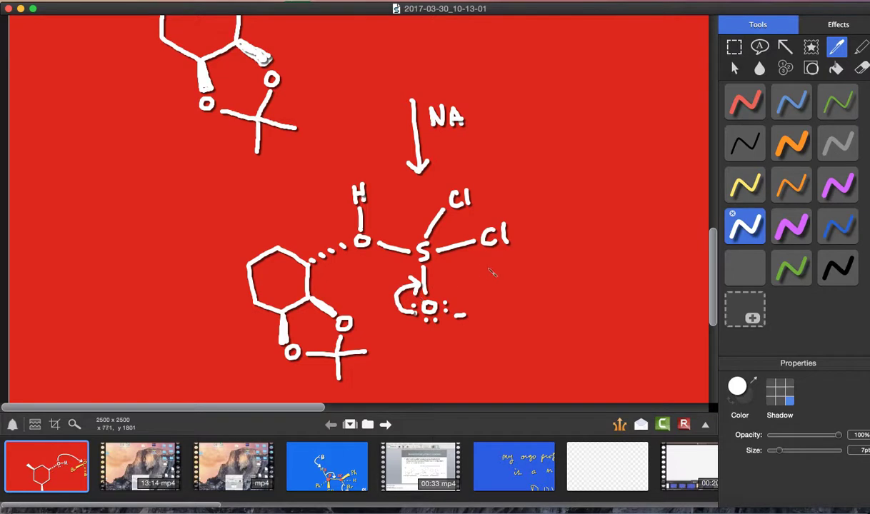
mouse_move(497, 272)
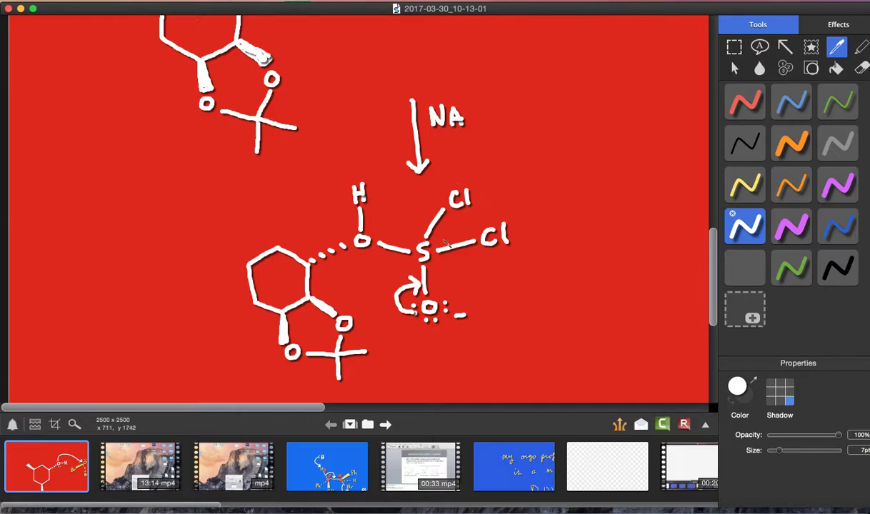
left_click_drag(443, 246, 500, 257)
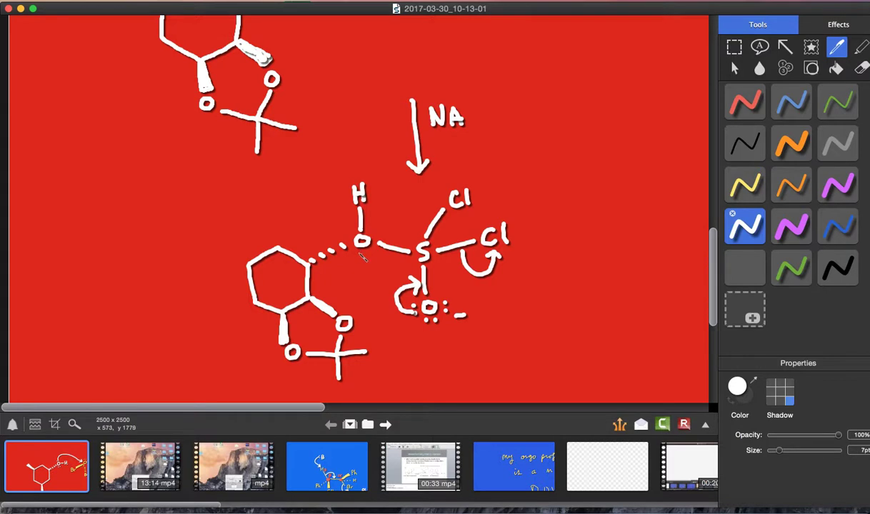
mouse_move(381, 228)
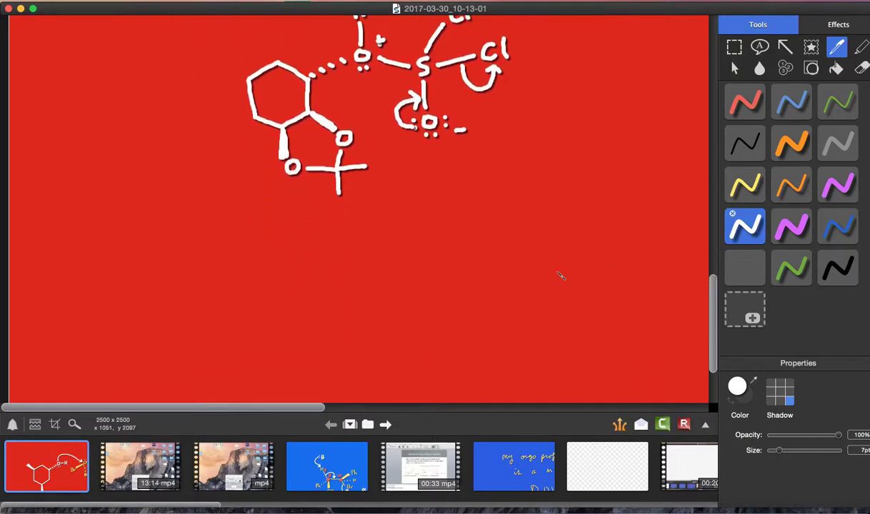
mouse_move(413, 198)
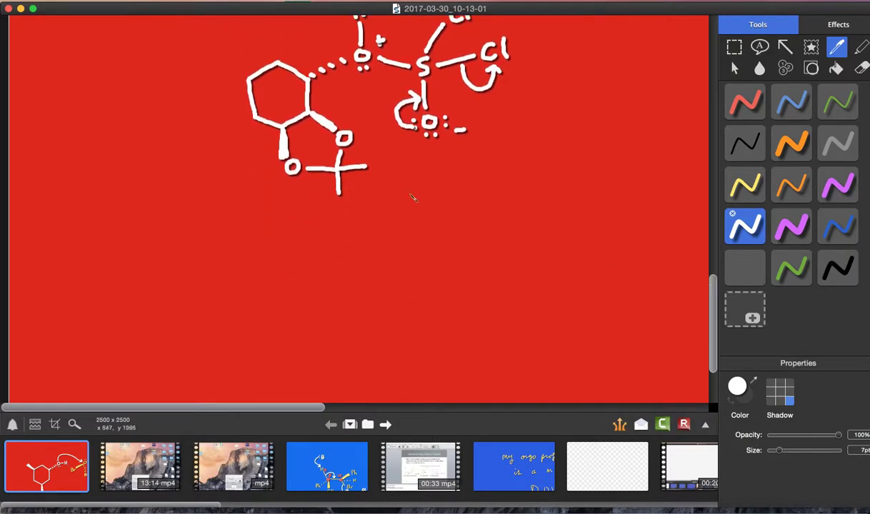
left_click_drag(411, 184, 408, 240)
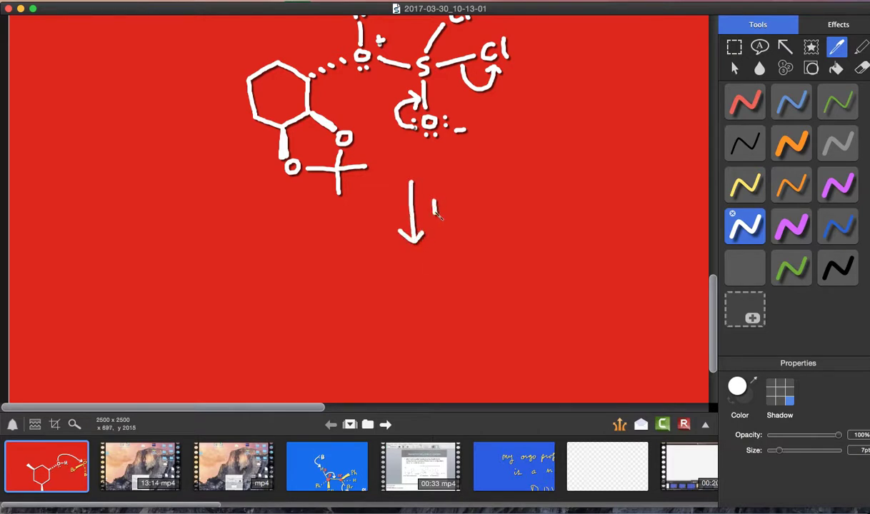
left_click_drag(431, 208, 471, 207)
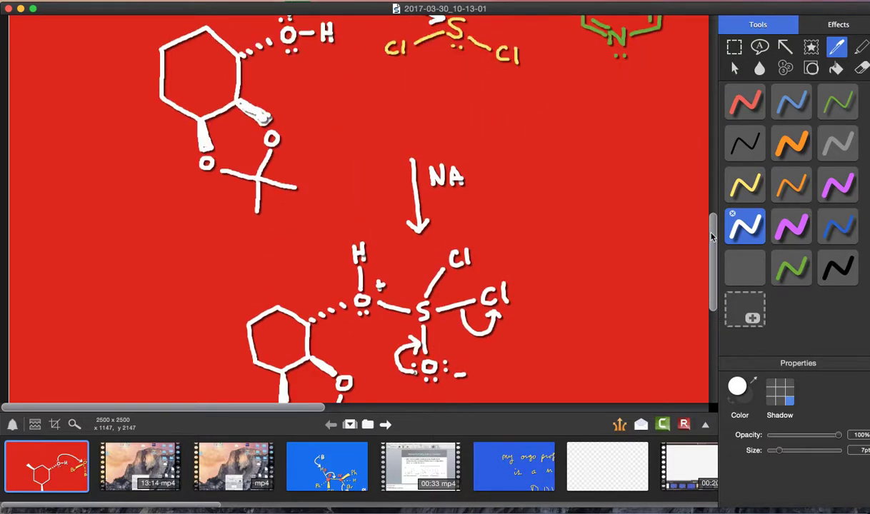
Draw the yellow ring of the chlorosulfite intermediate with its wedge oxygen and acetonide.
scroll("down", 3)
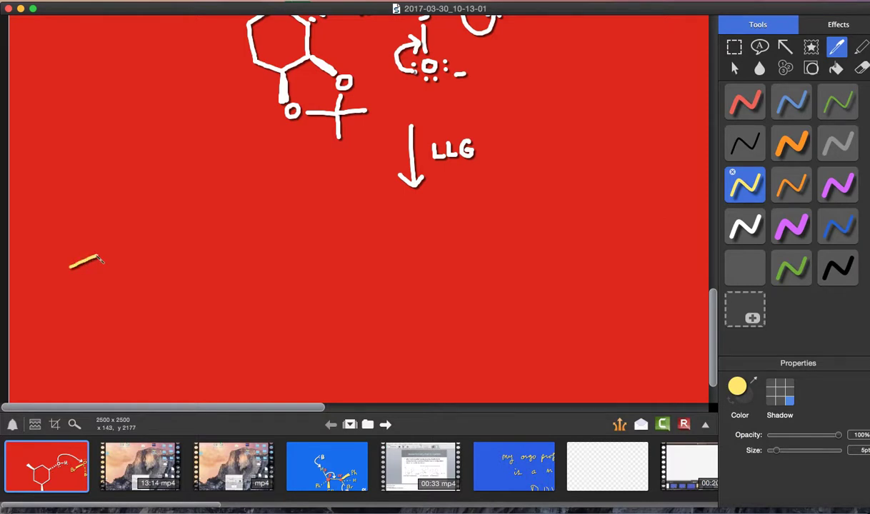
left_click_drag(97, 260, 75, 285)
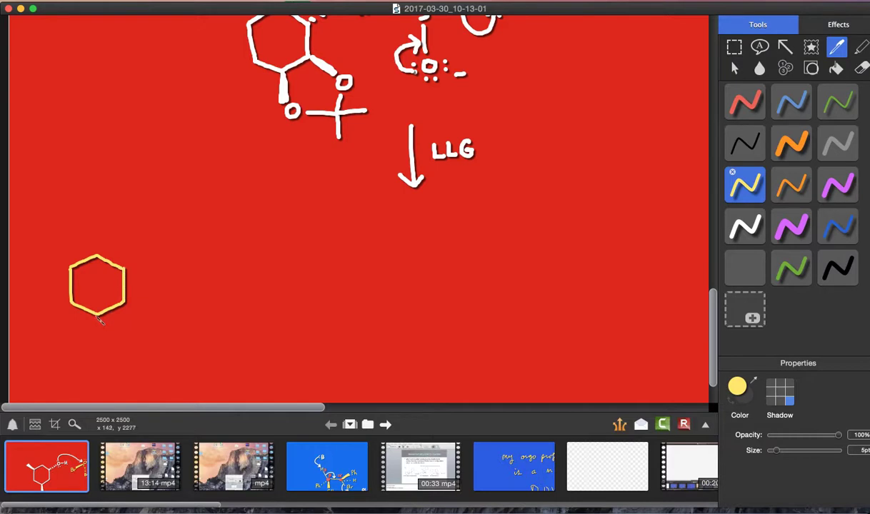
left_click_drag(98, 317, 100, 348)
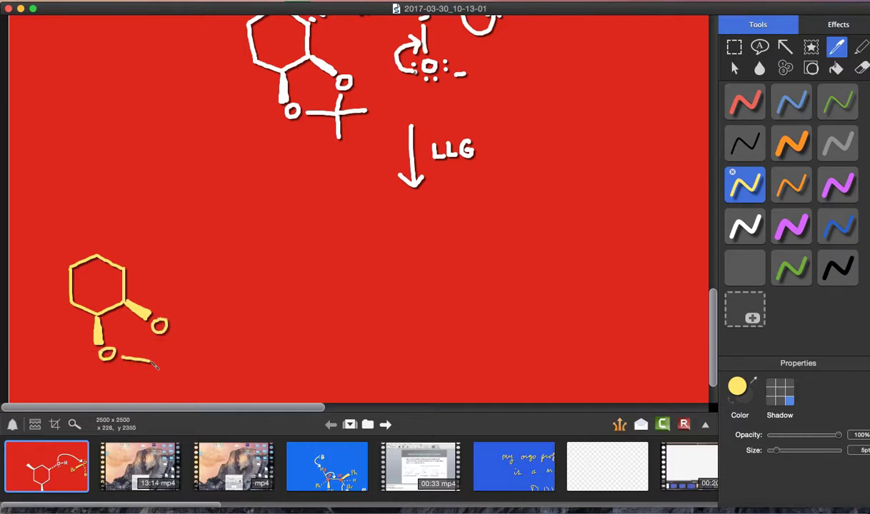
left_click_drag(107, 354, 160, 379)
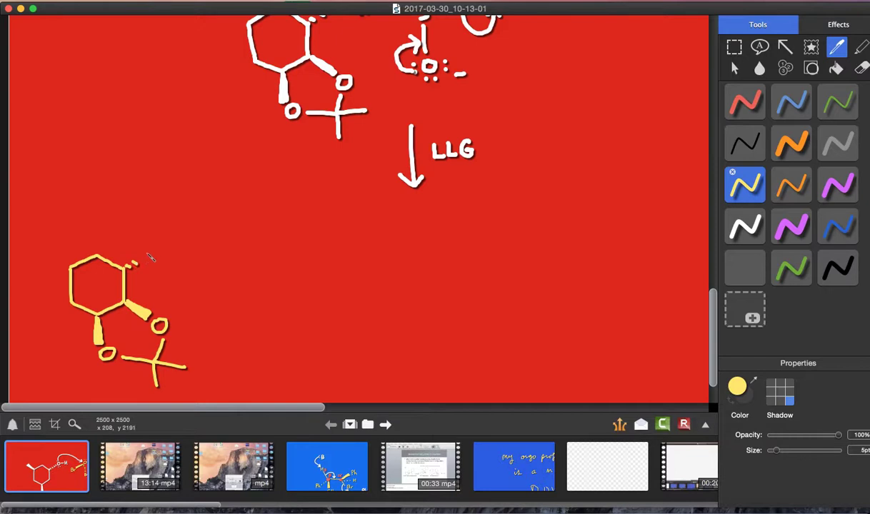
Add the hashed O–S bond with S=O and chlorine, then pick a green pen colour.
left_click_drag(140, 264, 177, 237)
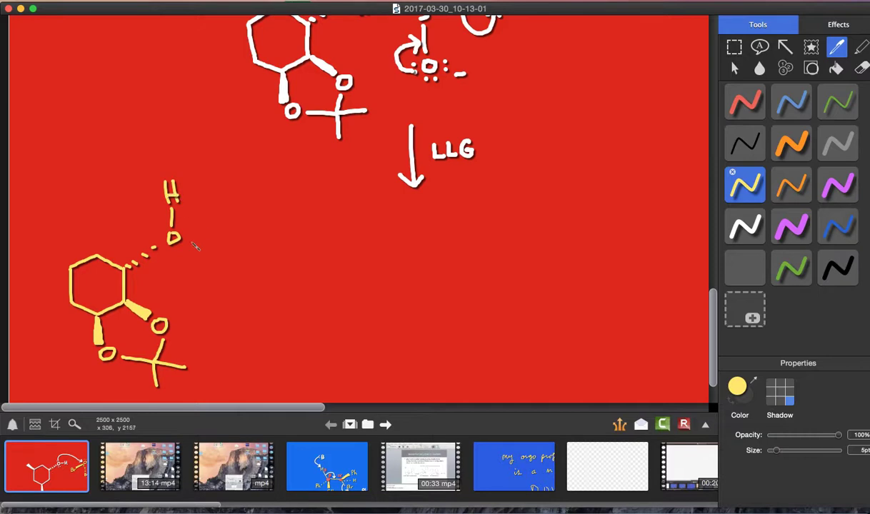
left_click_drag(188, 244, 229, 242)
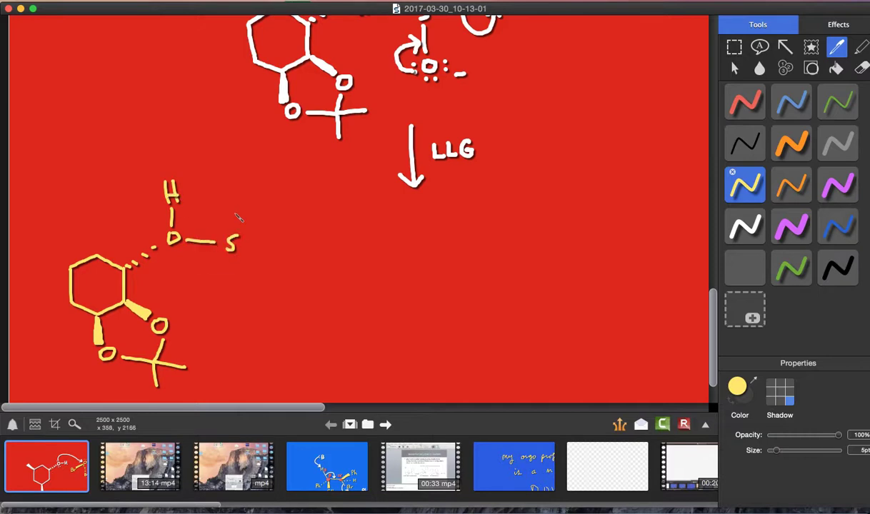
left_click_drag(236, 200, 236, 240)
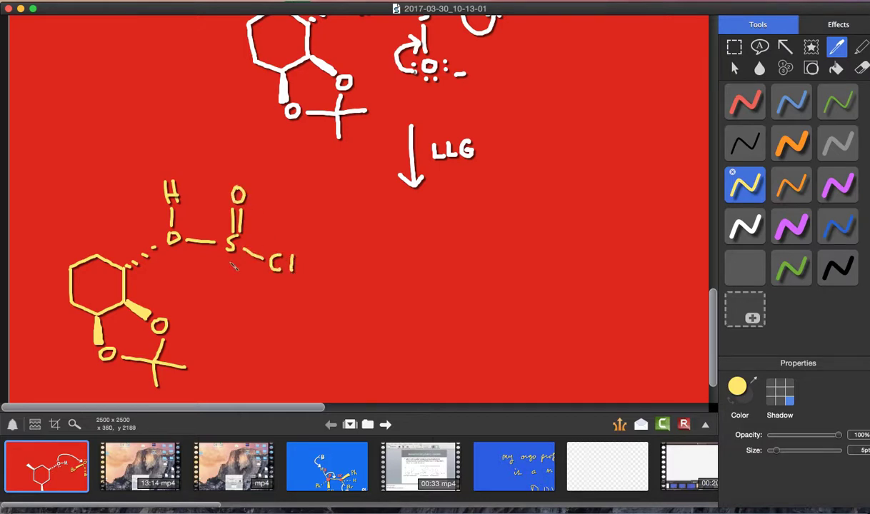
mouse_move(177, 263)
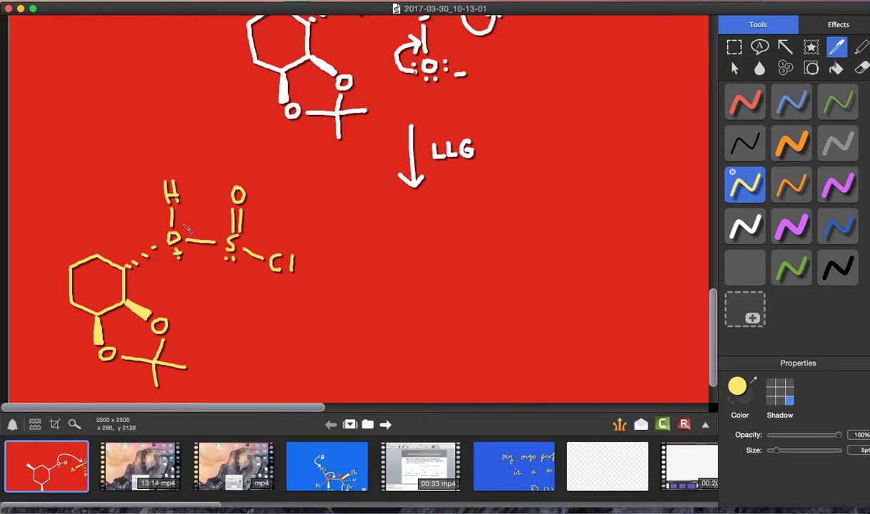
mouse_move(683, 288)
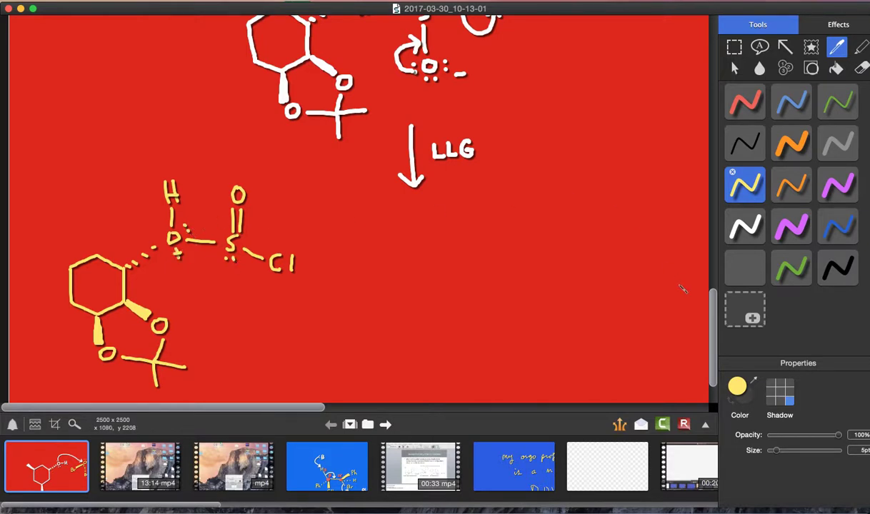
scroll("down", 3)
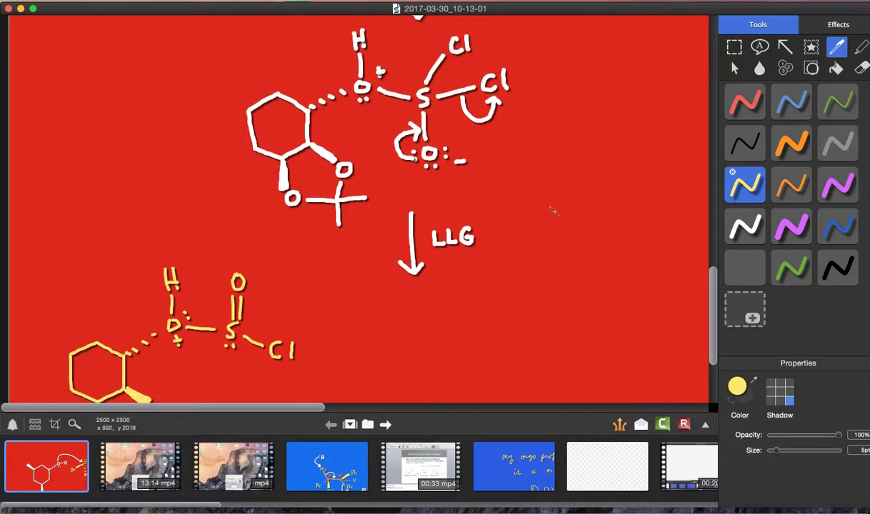
mouse_move(440, 115)
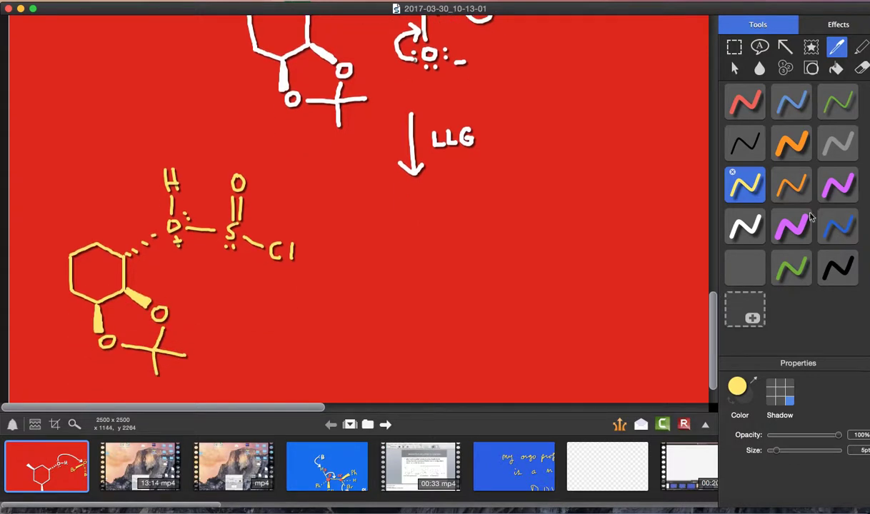
left_click(837, 102)
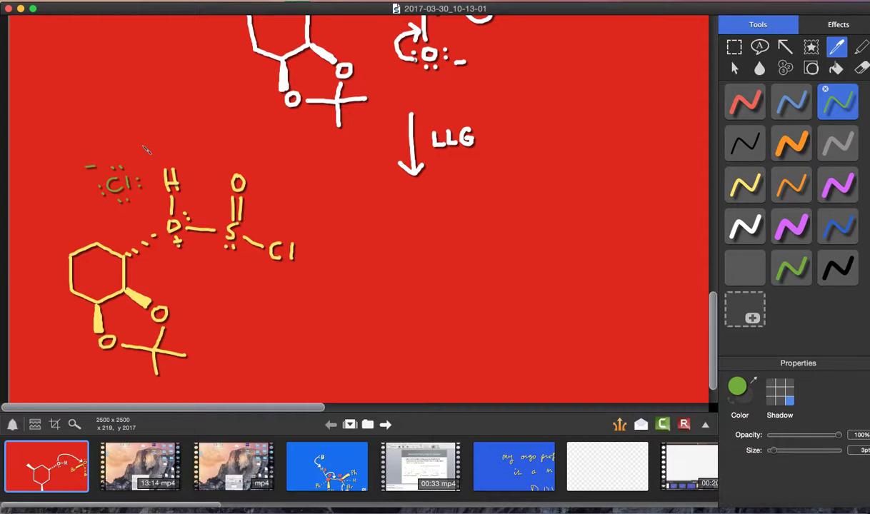
mouse_move(295, 197)
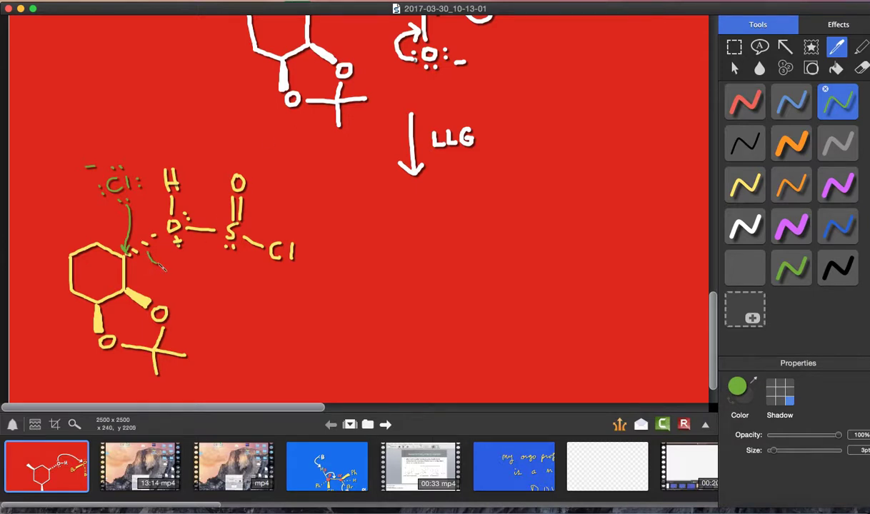
Draw the leaving-oxygen arrow, a rightward reaction arrow, and the product ring with wedged Cl.
left_click_drag(164, 268, 175, 246)
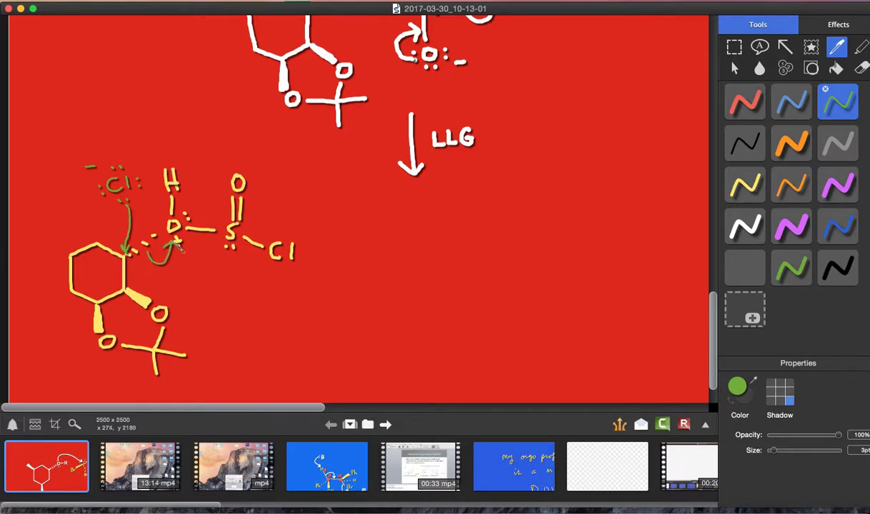
left_click_drag(320, 270, 388, 268)
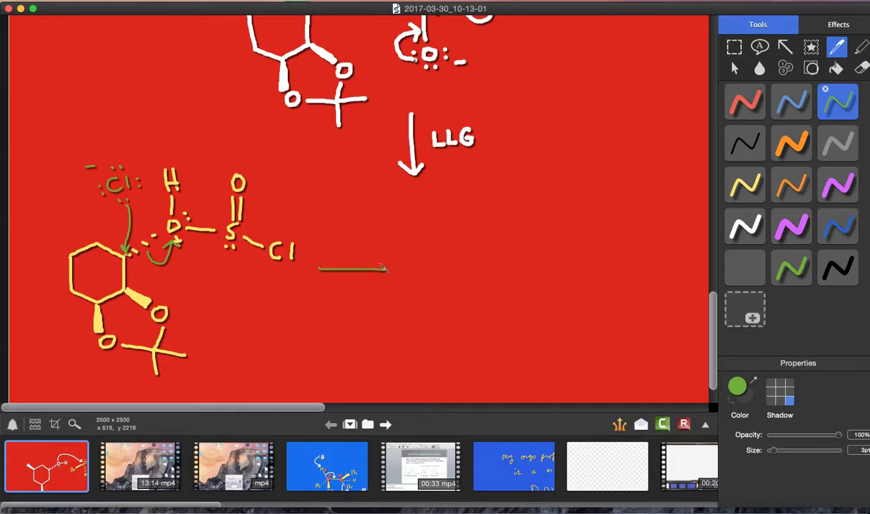
left_click_drag(371, 268, 393, 272)
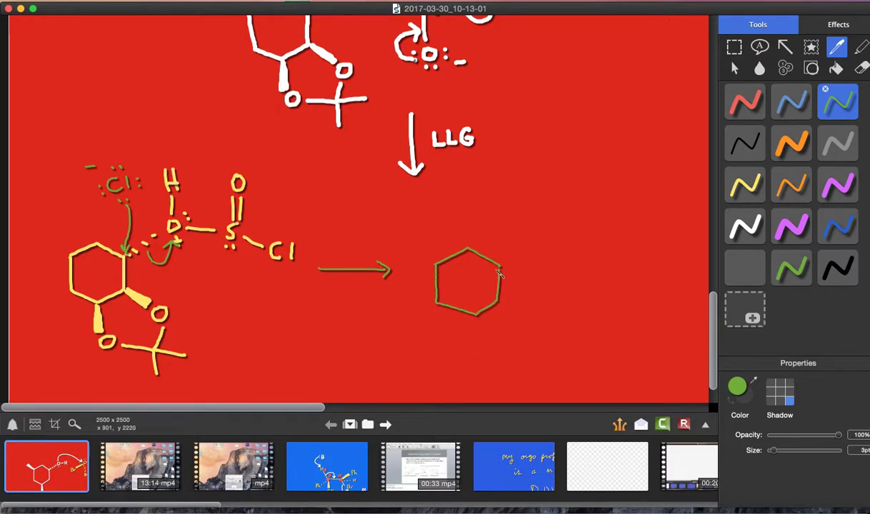
left_click_drag(500, 274, 531, 252)
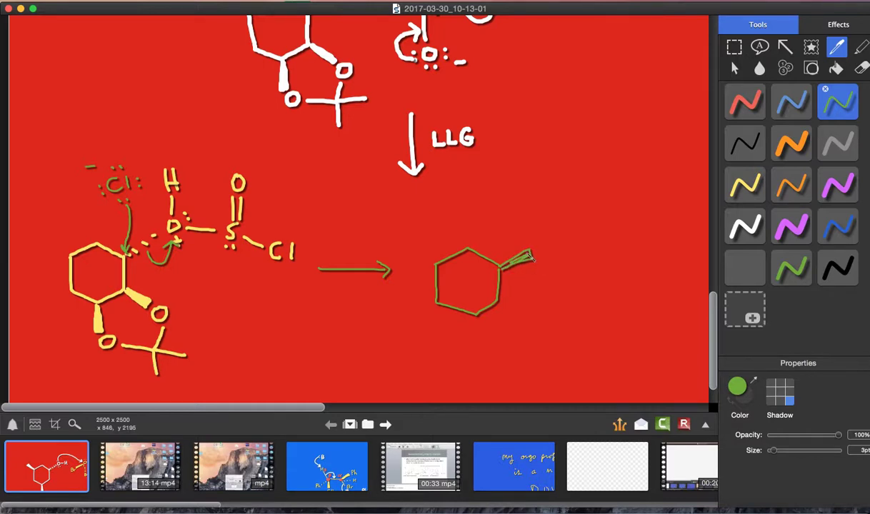
left_click_drag(529, 258, 557, 255)
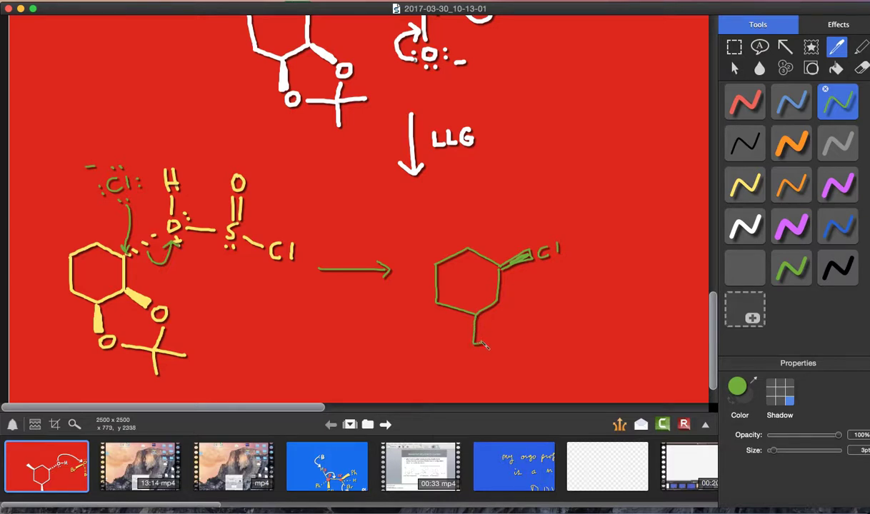
Add the lower wedge bonds and acetonide oxygens to the product ring.
left_click_drag(476, 317, 480, 347)
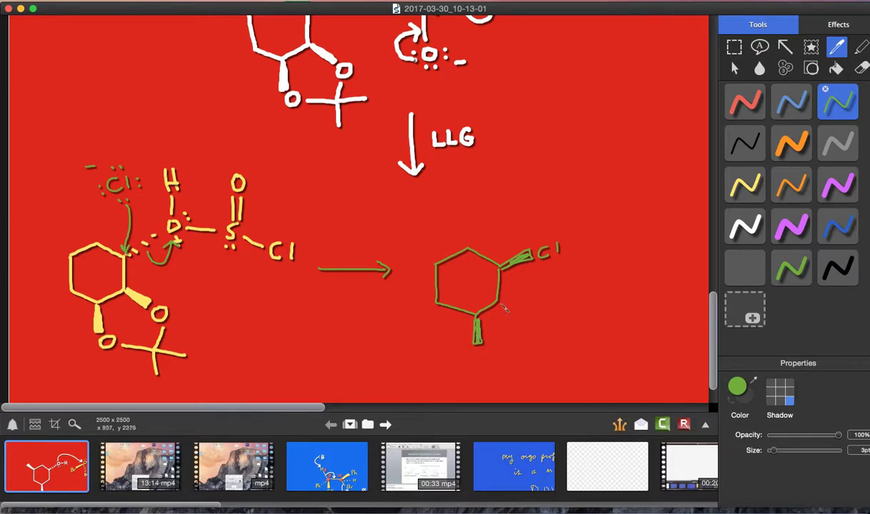
left_click_drag(497, 307, 532, 322)
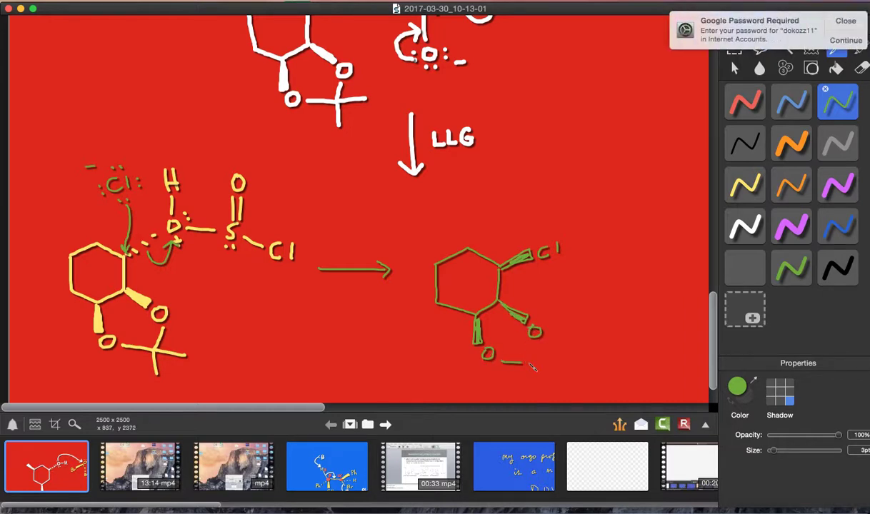
left_click_drag(500, 360, 540, 385)
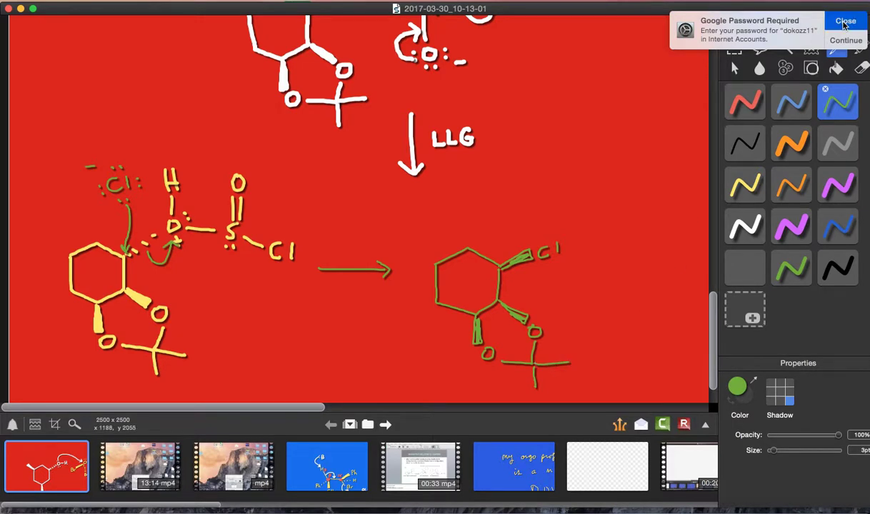
Dismiss the notification and write the H–O–S leaving group at the upper right.
left_click(846, 22)
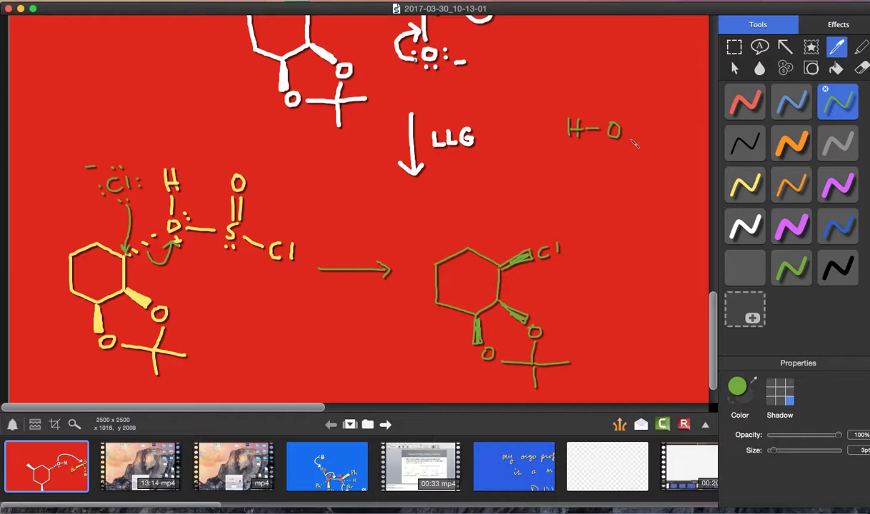
left_click_drag(629, 143, 658, 160)
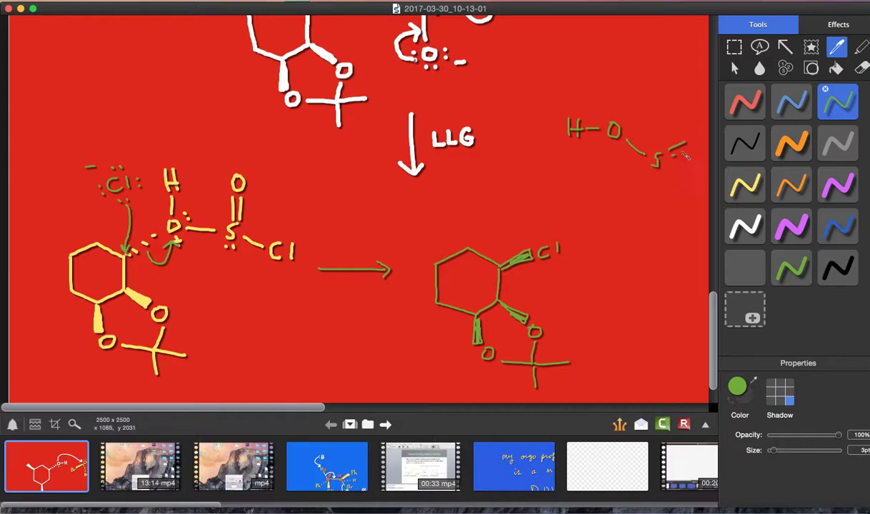
left_click_drag(664, 154, 703, 143)
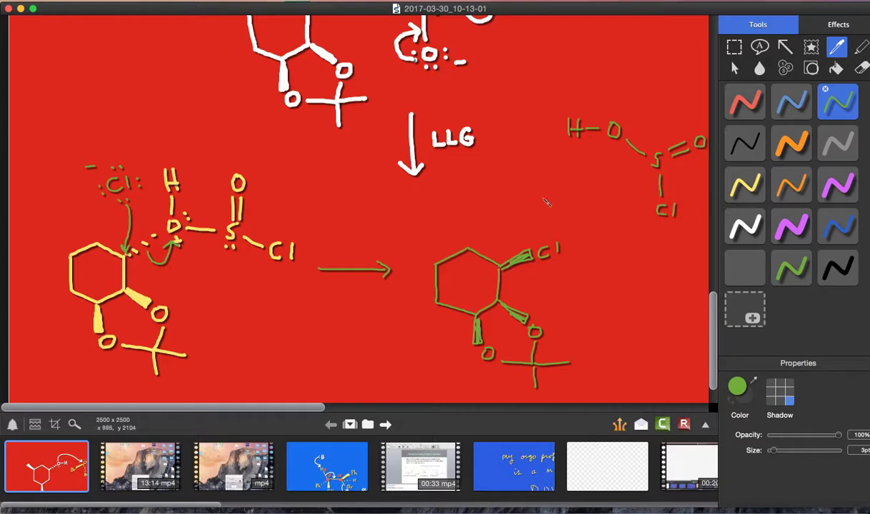
mouse_move(747, 206)
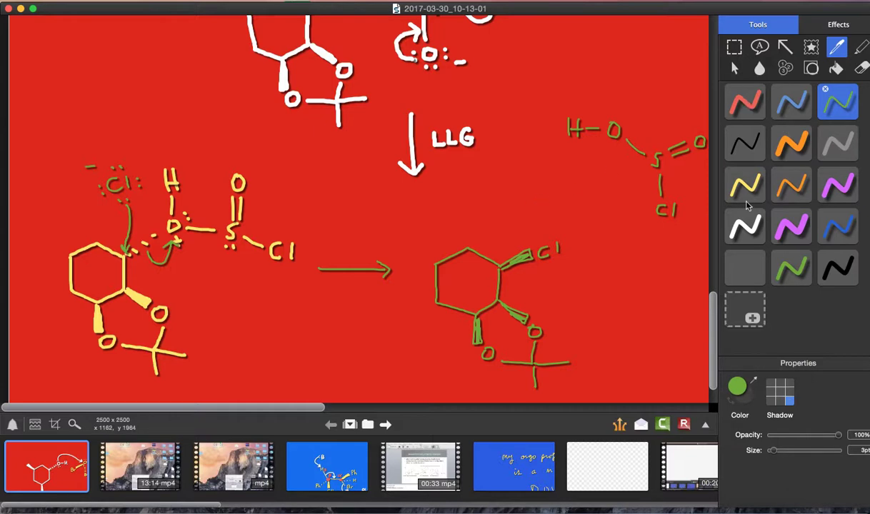
With a white pen draw pyridine with its nitrogen and lone pair near the centre.
left_click(745, 225)
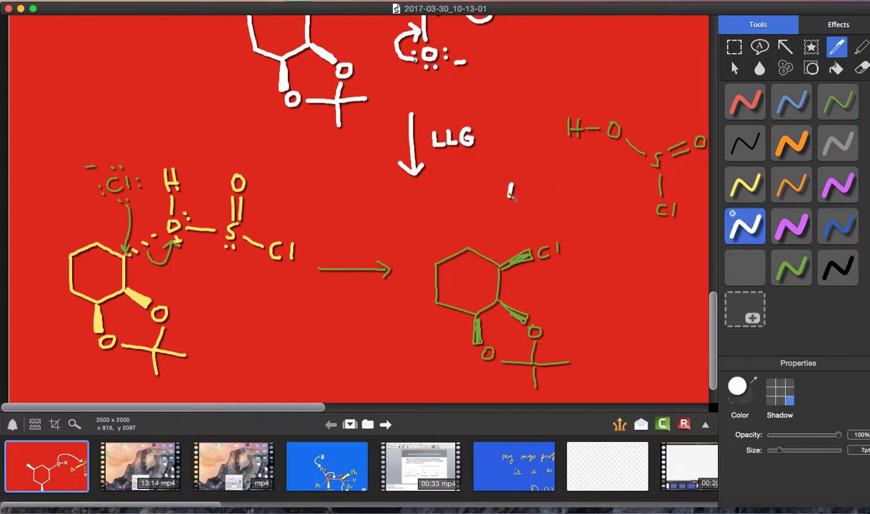
left_click_drag(512, 174, 517, 193)
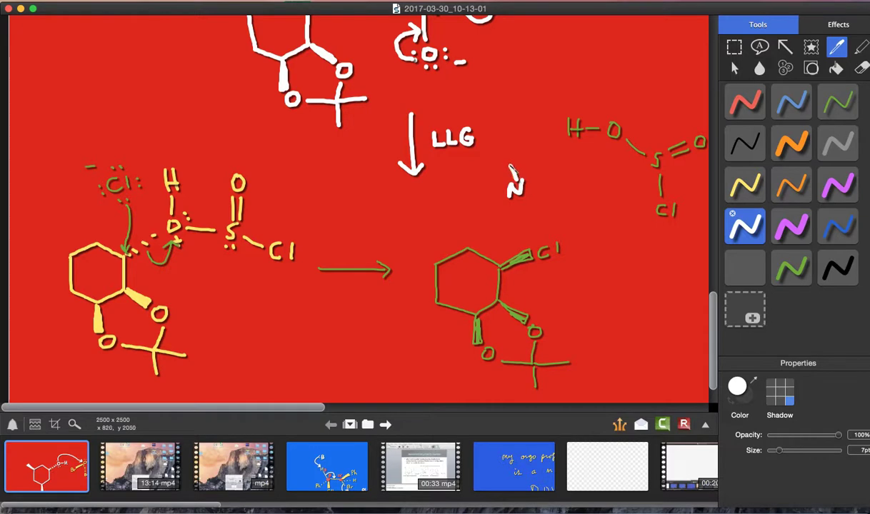
left_click_drag(517, 170, 486, 214)
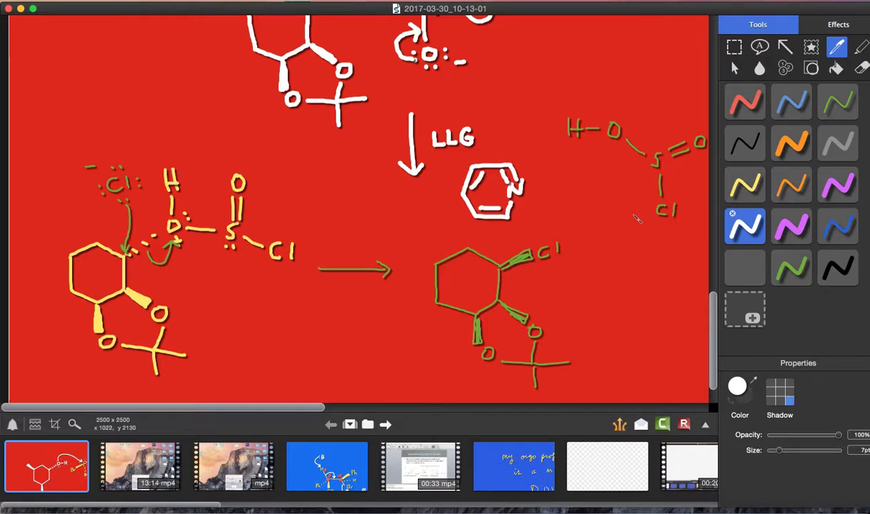
mouse_move(522, 192)
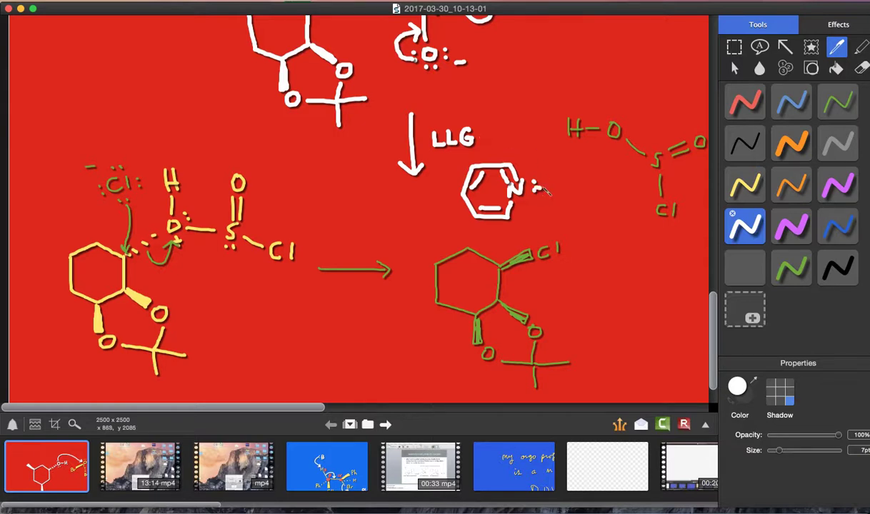
left_click_drag(540, 193, 571, 143)
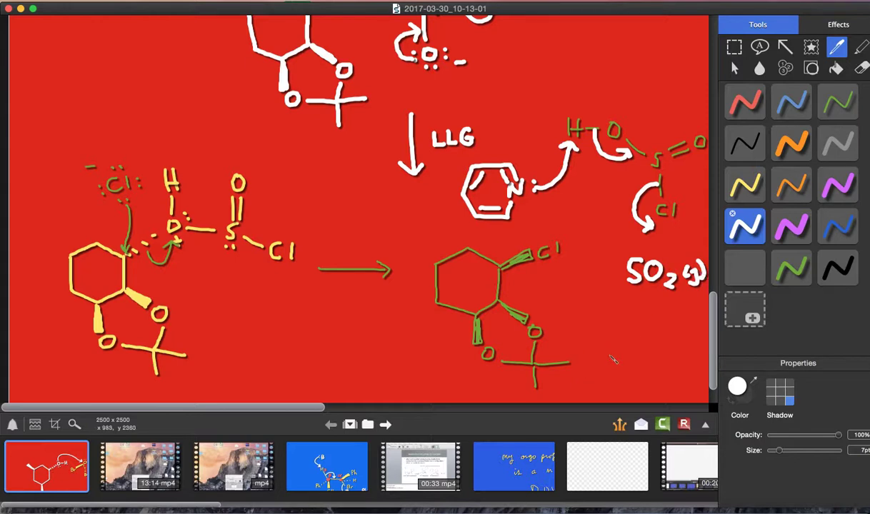
mouse_move(622, 356)
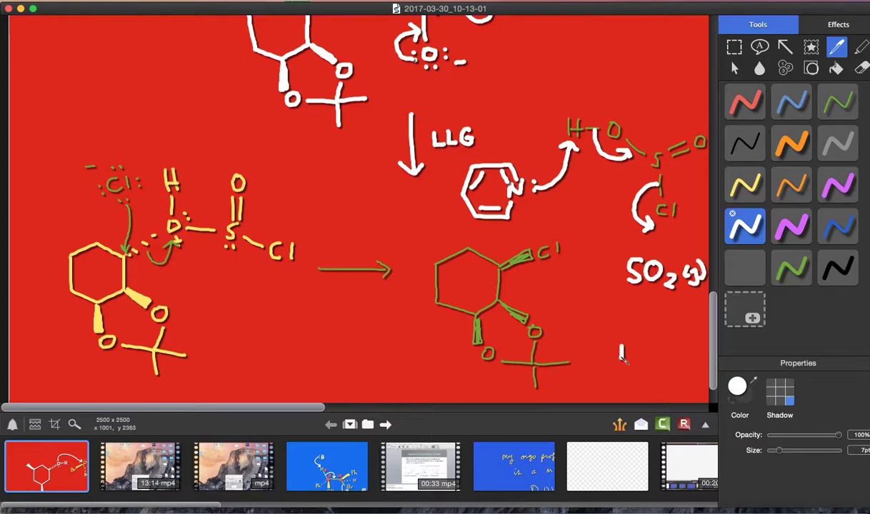
Draw the pyridinium ring with its chloride at the lower right.
left_click_drag(621, 350, 657, 351)
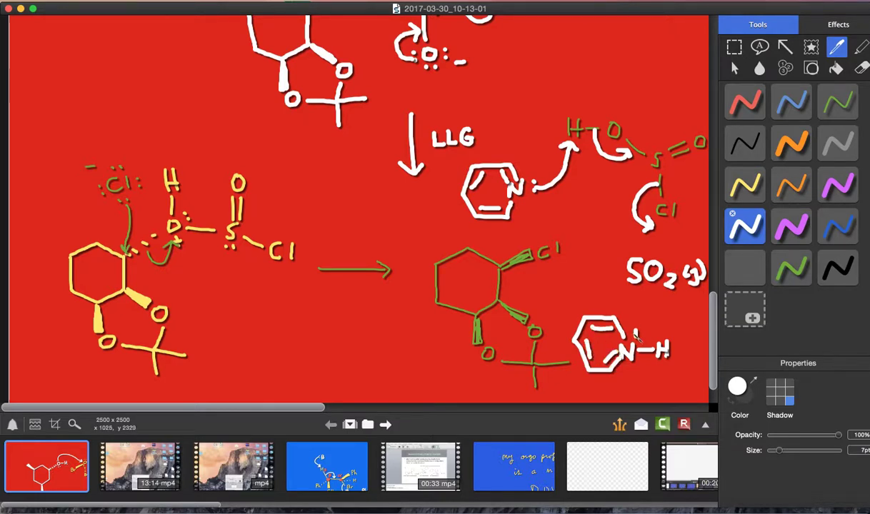
left_click_drag(645, 332, 674, 321)
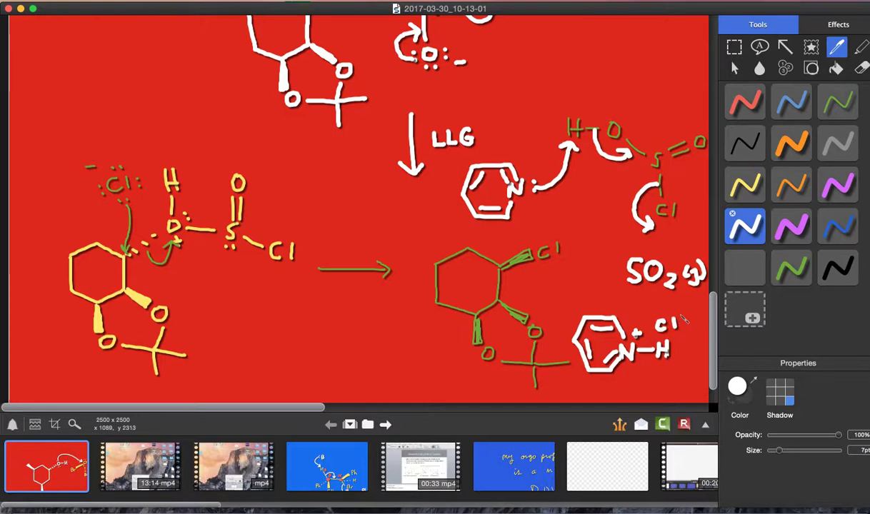